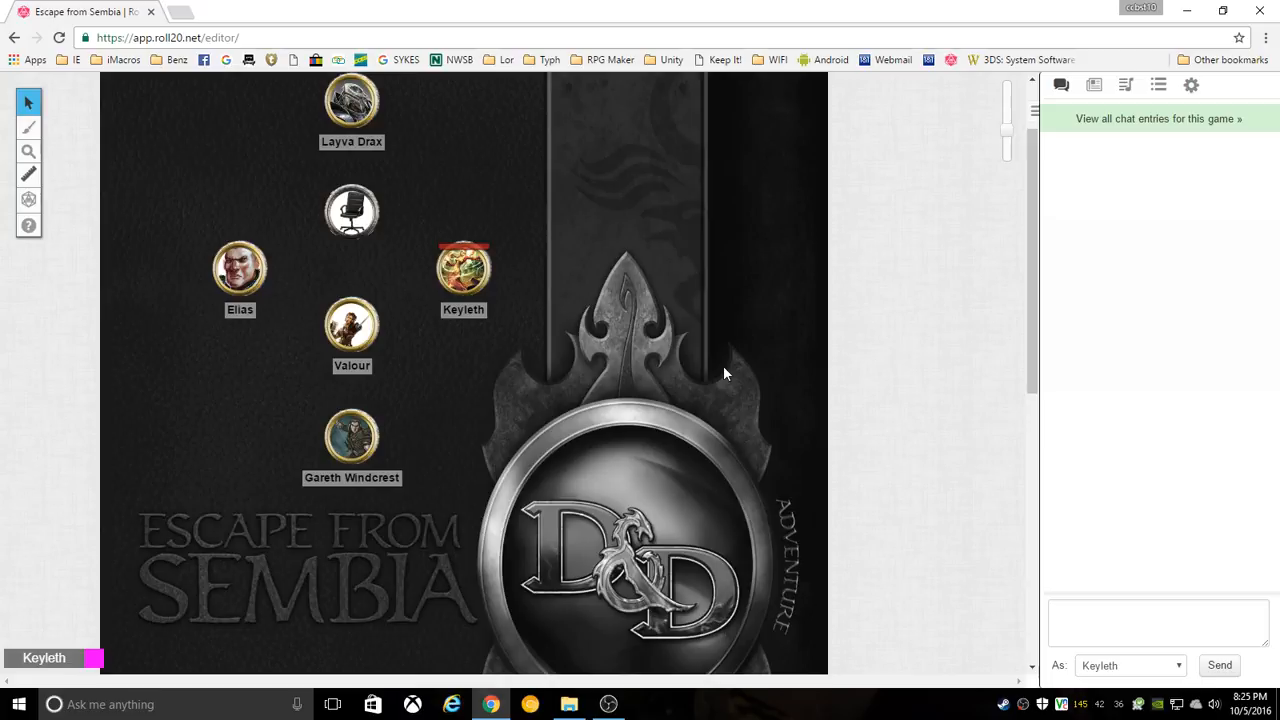
{"action": "mouse_move", "coordinate": [616, 280]}
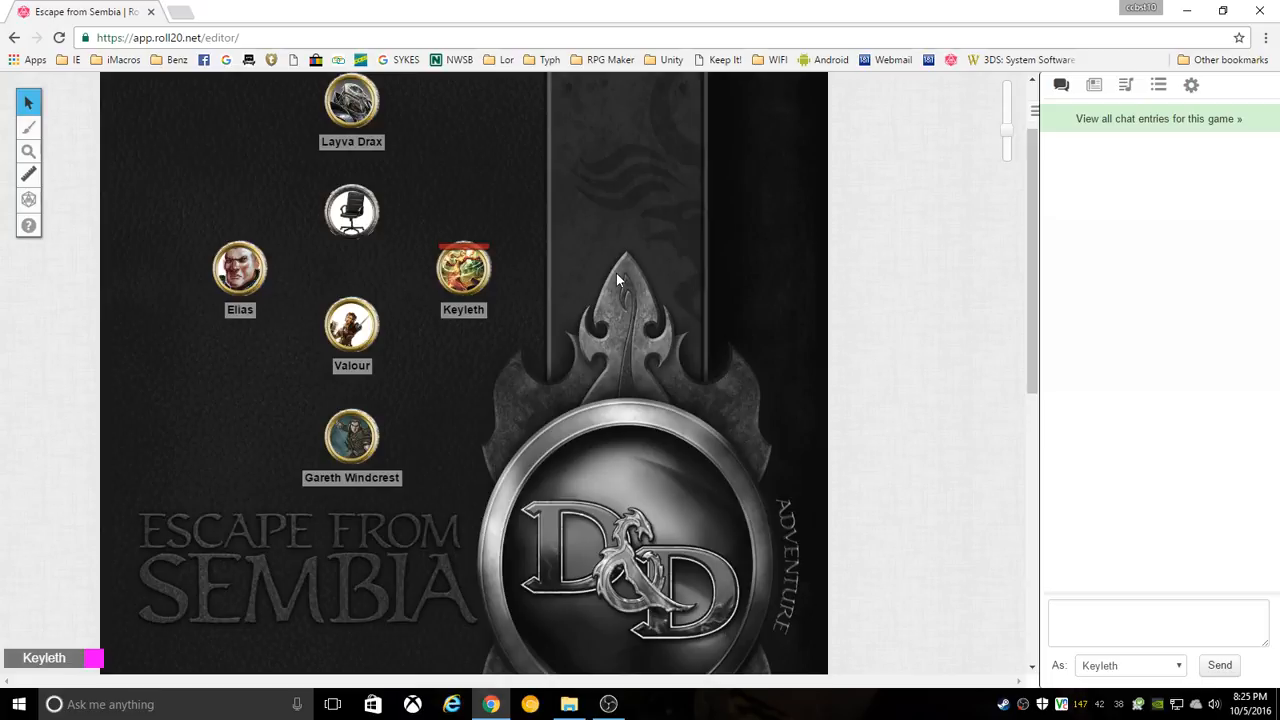
{"action": "mouse_move", "coordinate": [630, 258]}
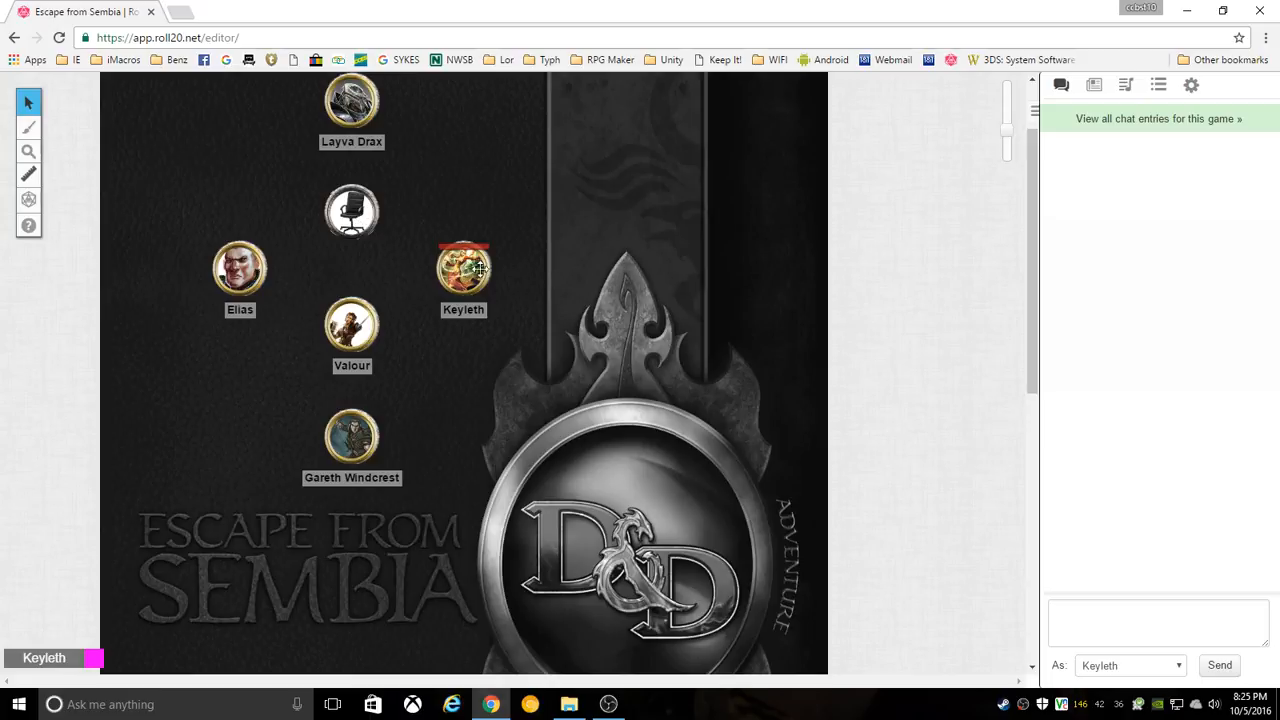
- Select Keyleth's token so her power macros, Air Blast through Suggestion, appear
{"action": "left_click", "coordinate": [464, 268]}
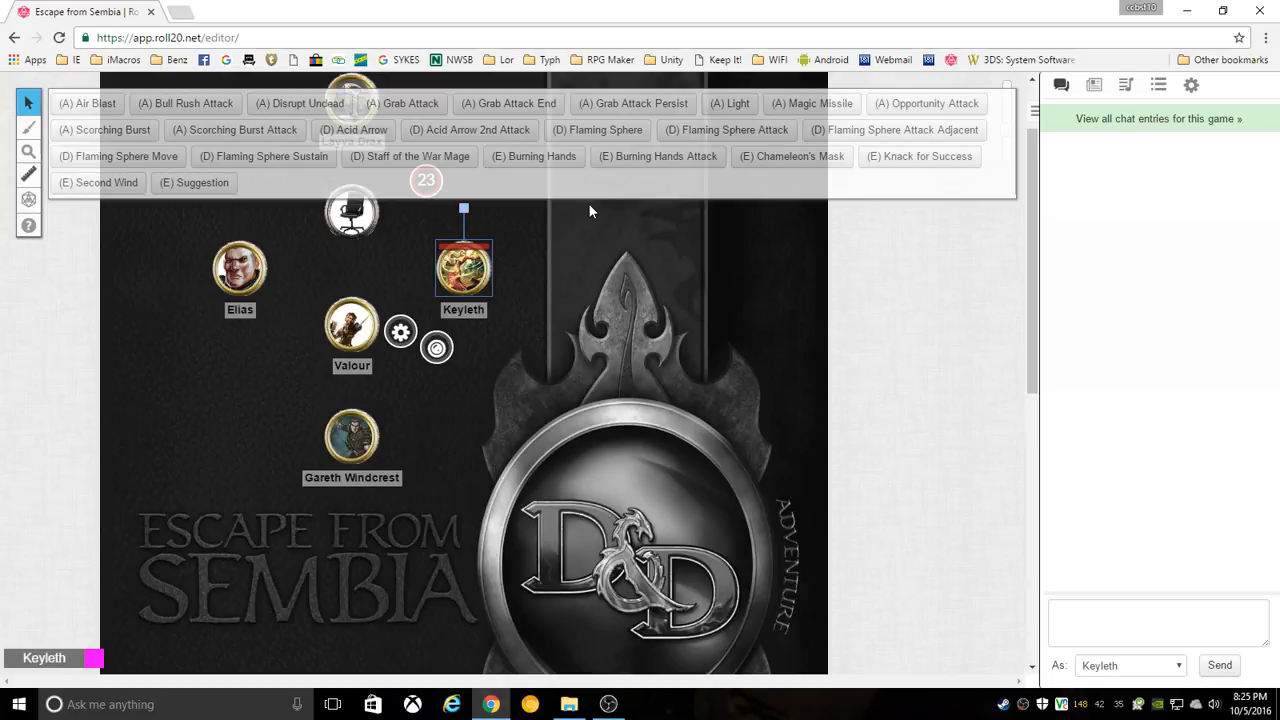
{"action": "mouse_move", "coordinate": [532, 156]}
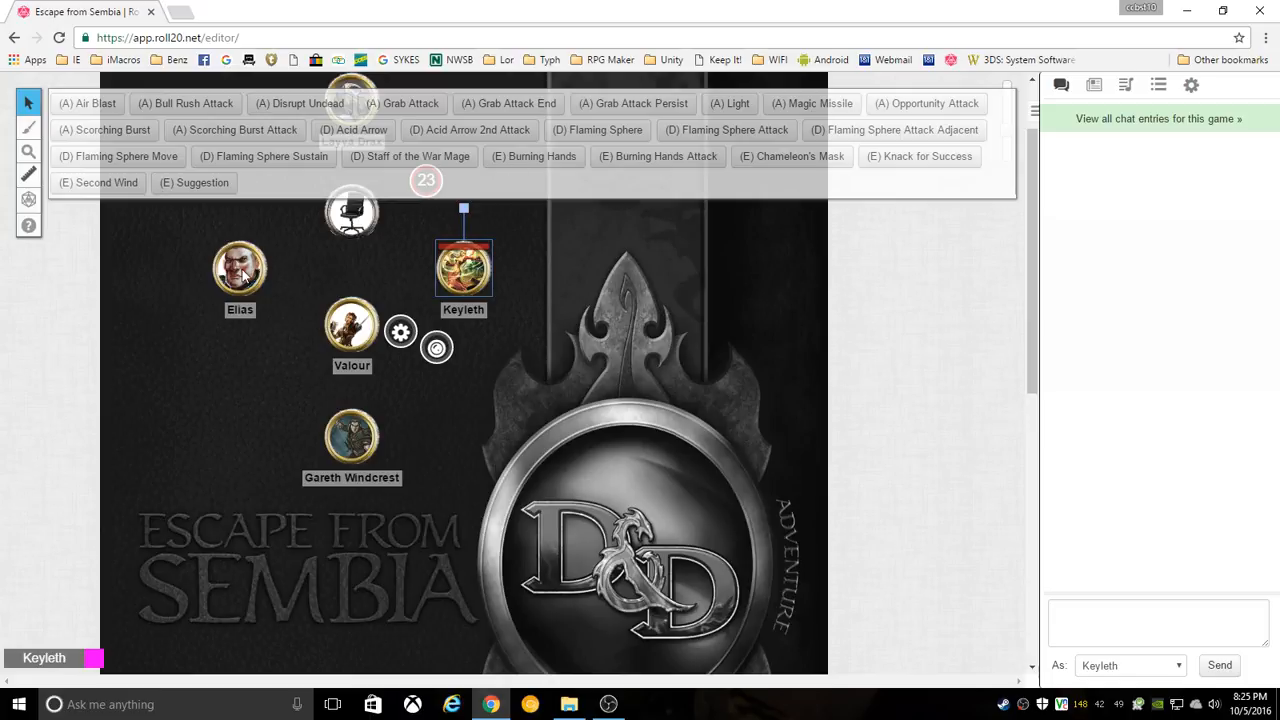
{"action": "mouse_move", "coordinate": [348, 336]}
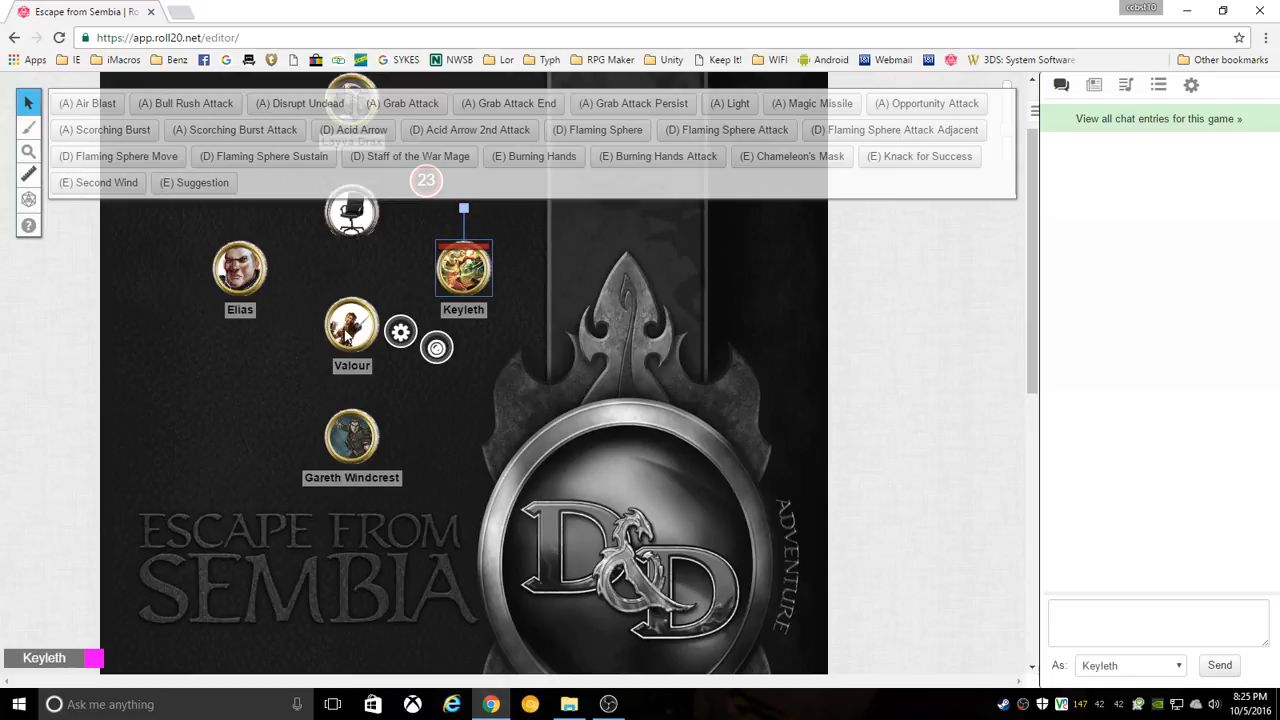
{"action": "mouse_move", "coordinate": [644, 206]}
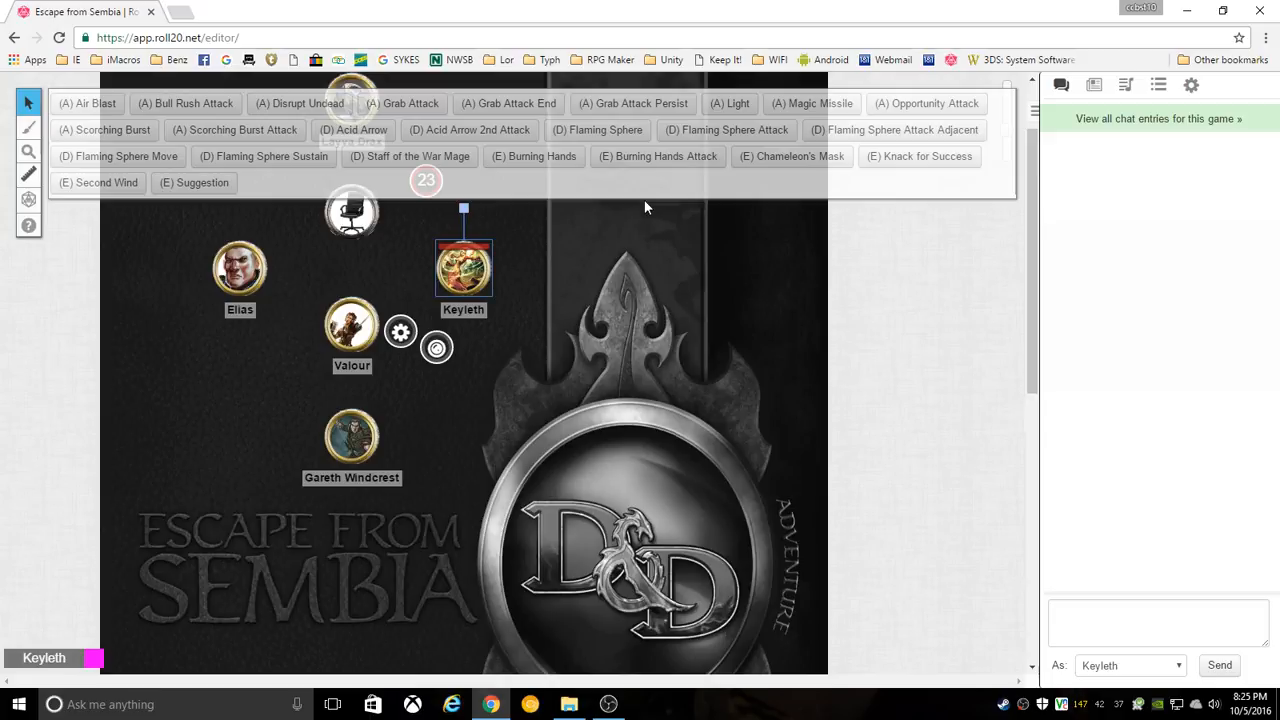
{"action": "mouse_move", "coordinate": [558, 168]}
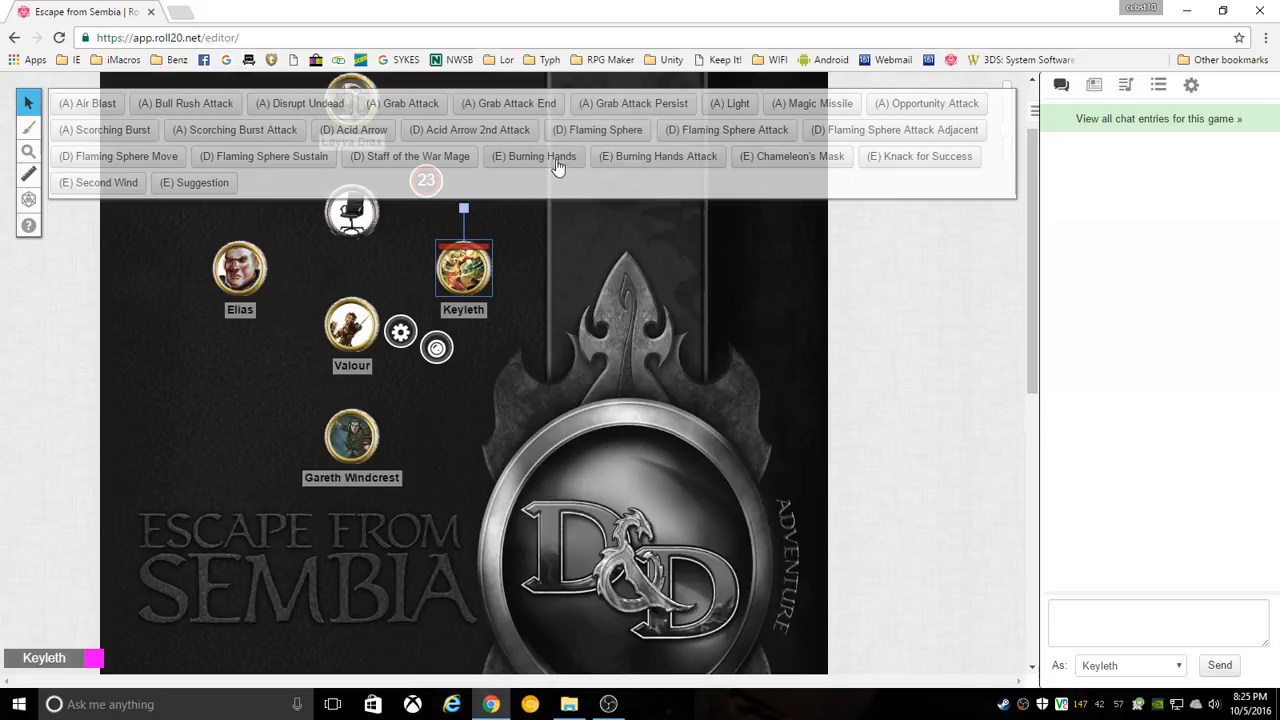
{"action": "mouse_move", "coordinate": [694, 156]}
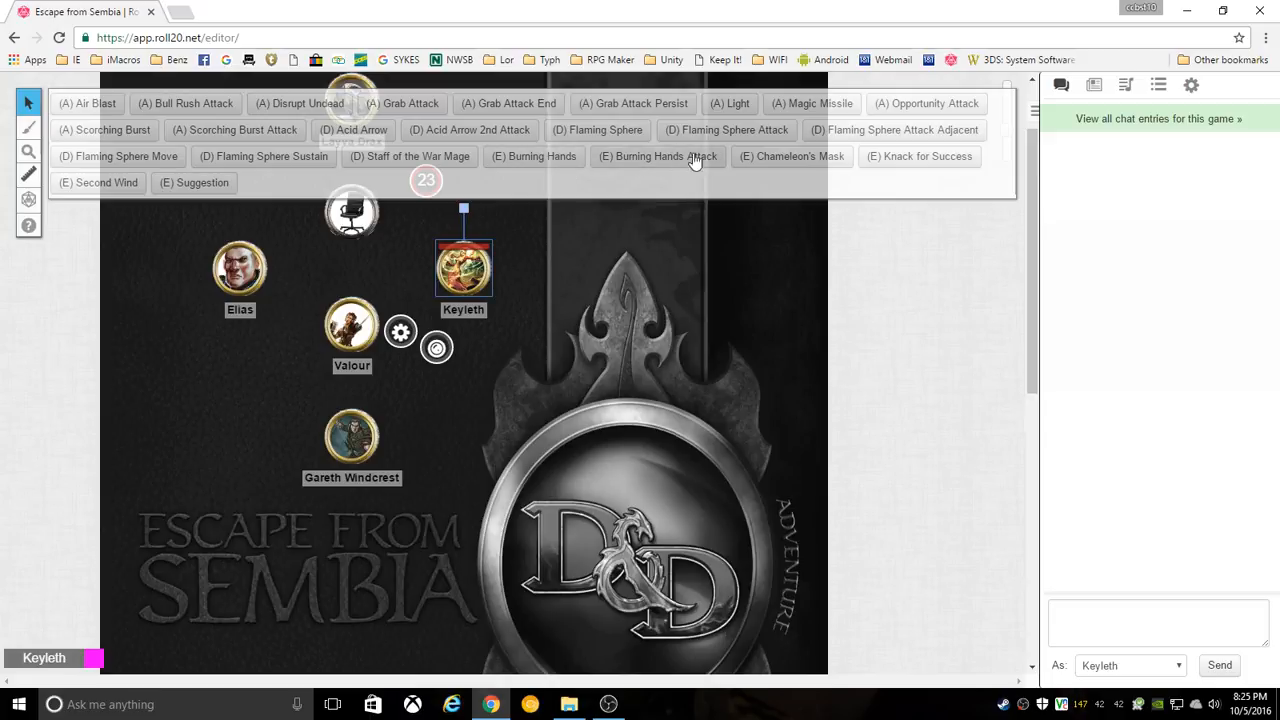
{"action": "mouse_move", "coordinate": [710, 160]}
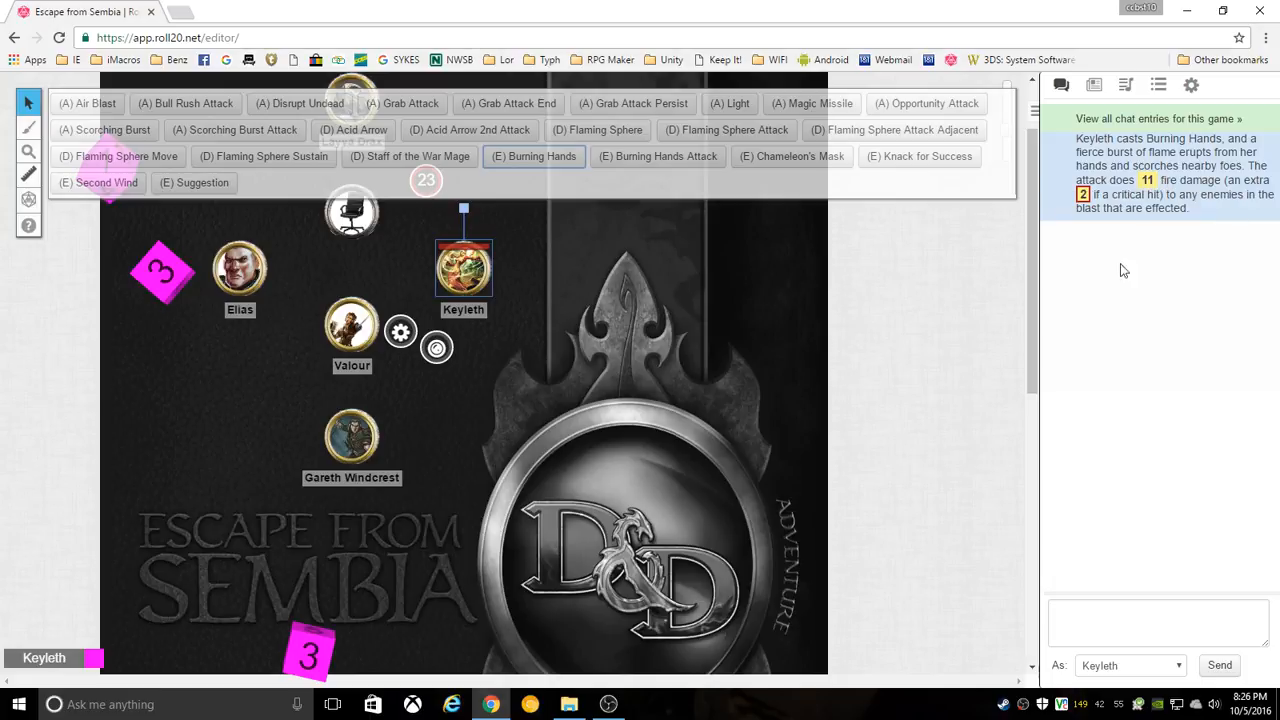
{"action": "mouse_move", "coordinate": [658, 156]}
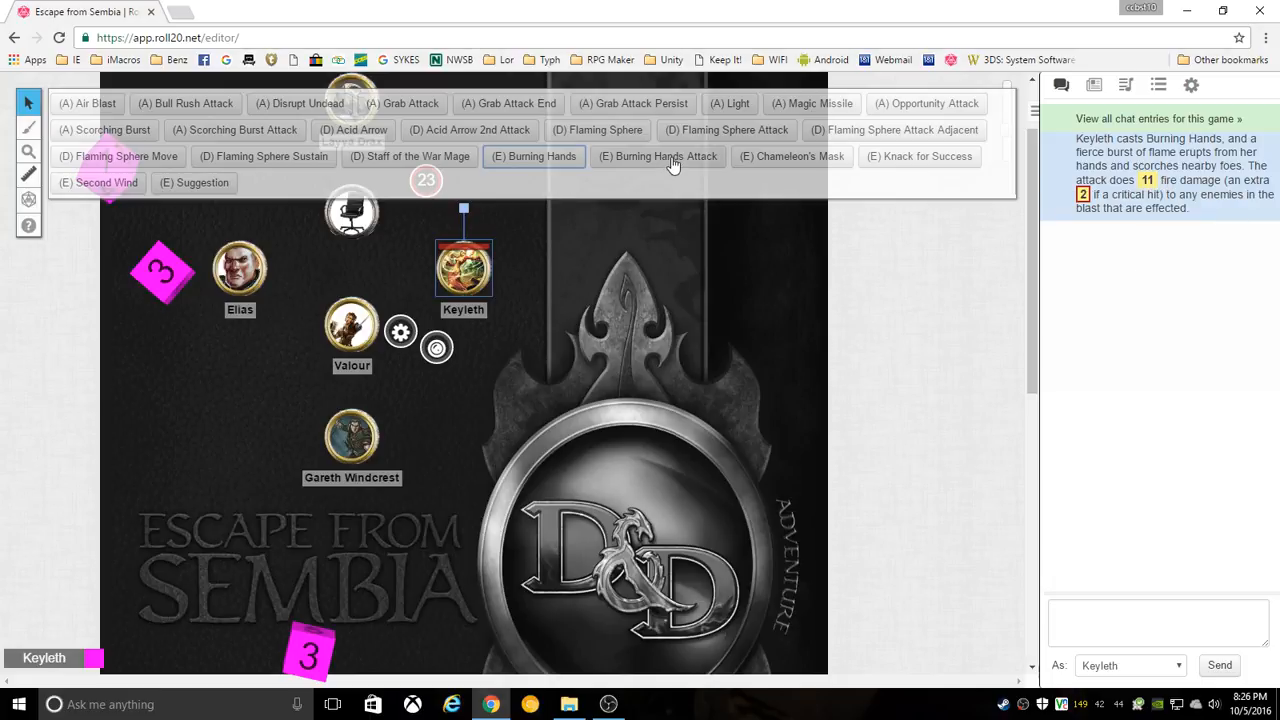
{"action": "mouse_move", "coordinate": [722, 164]}
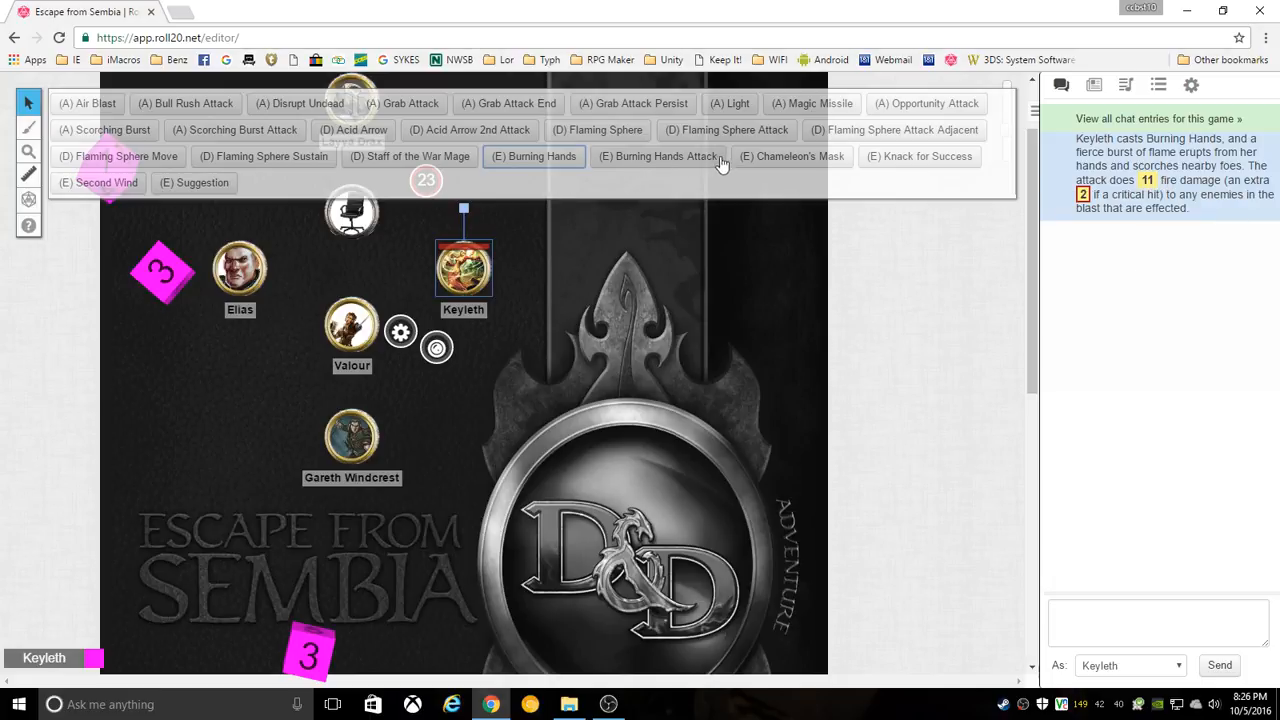
- Roll Keyleth's Burning Hands attacks against the office chair, Elias and Valour (18, 16, 17)
{"action": "left_click", "coordinate": [656, 156]}
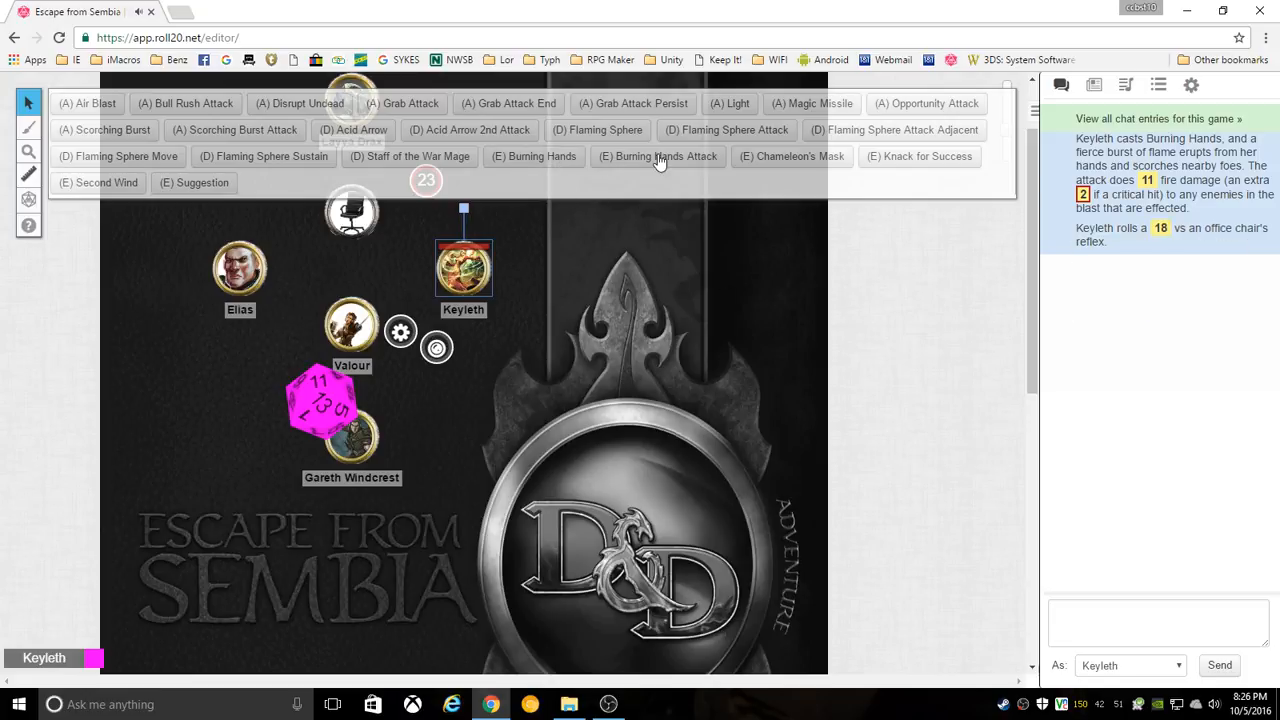
{"action": "left_click", "coordinate": [658, 156]}
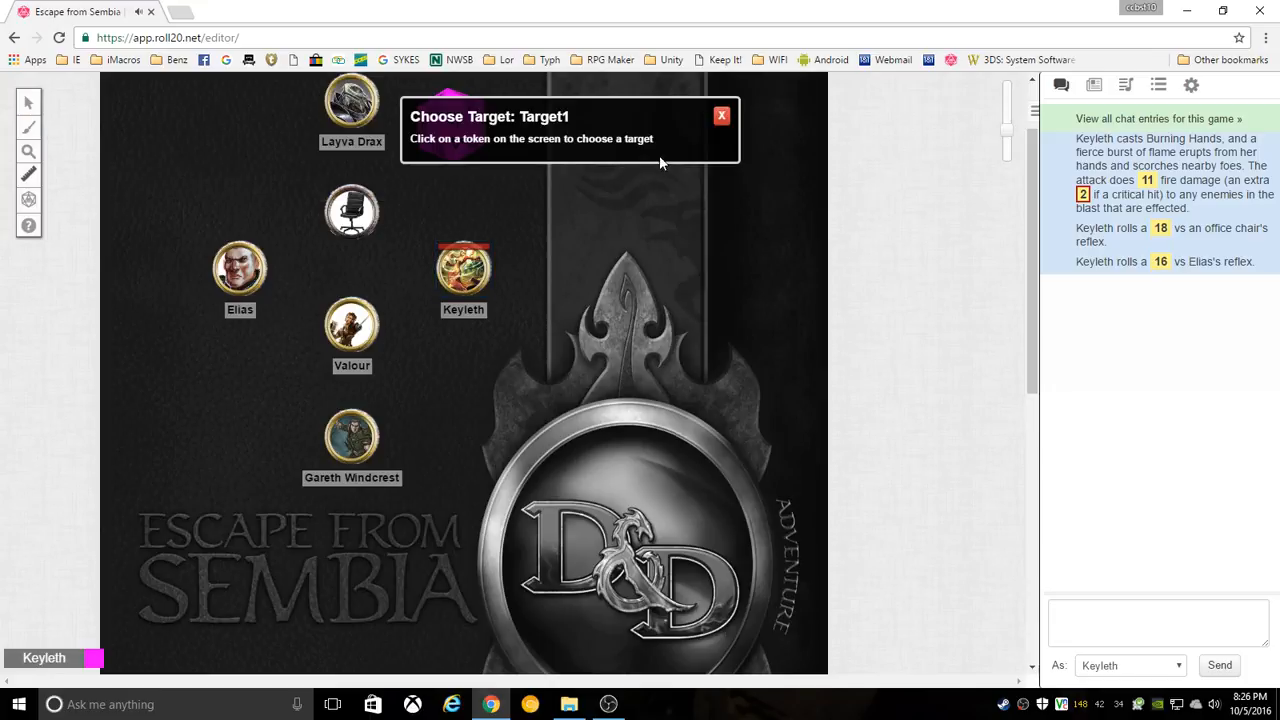
{"action": "left_click", "coordinate": [352, 436]}
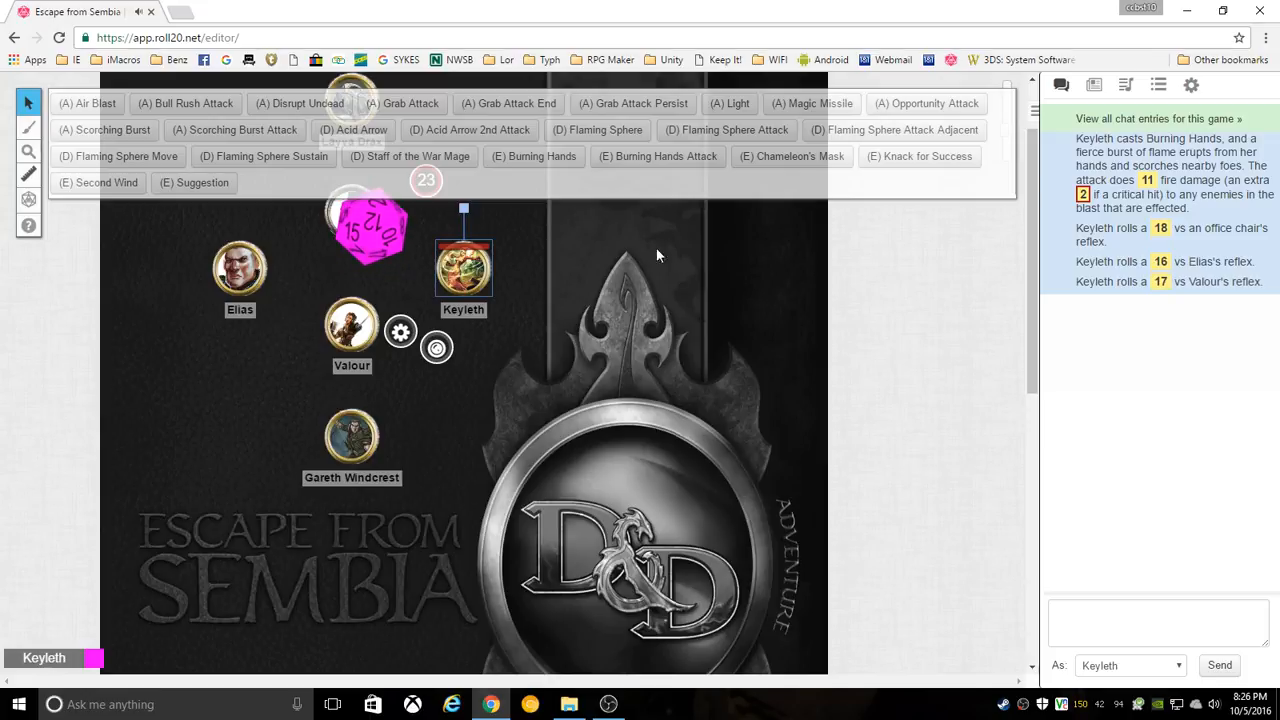
{"action": "mouse_move", "coordinate": [668, 162]}
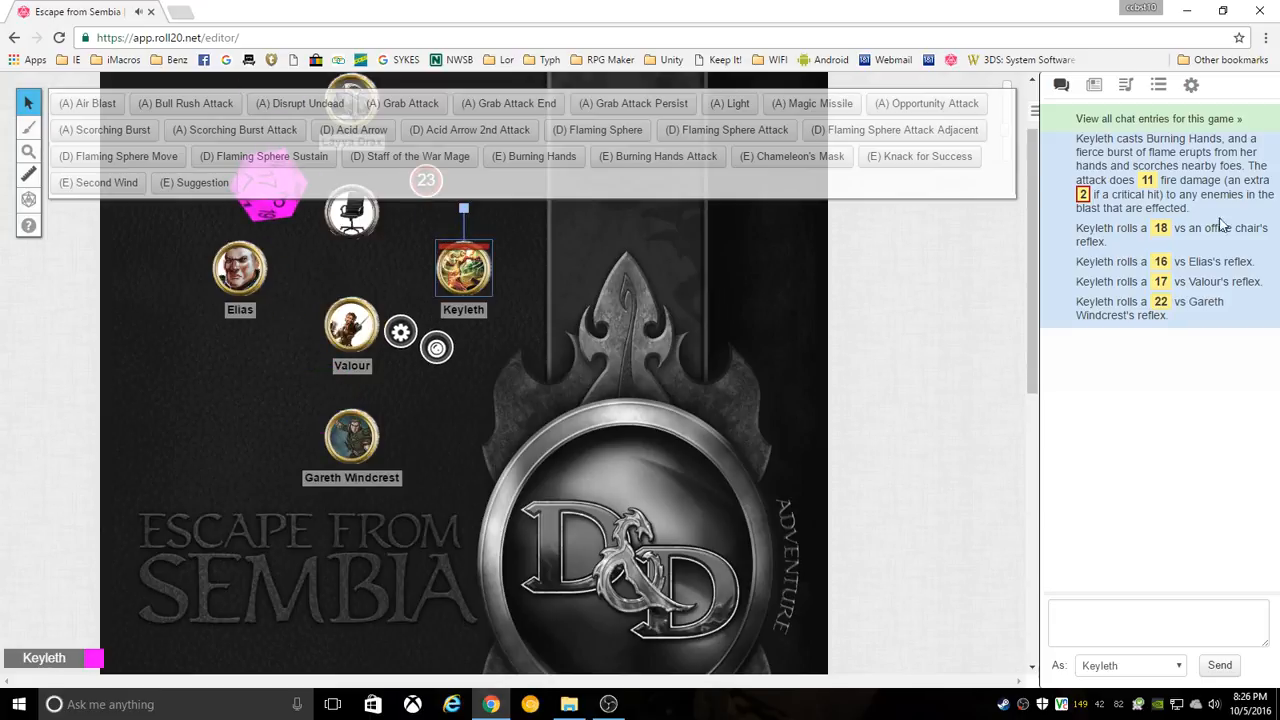
{"action": "mouse_move", "coordinate": [1170, 156]}
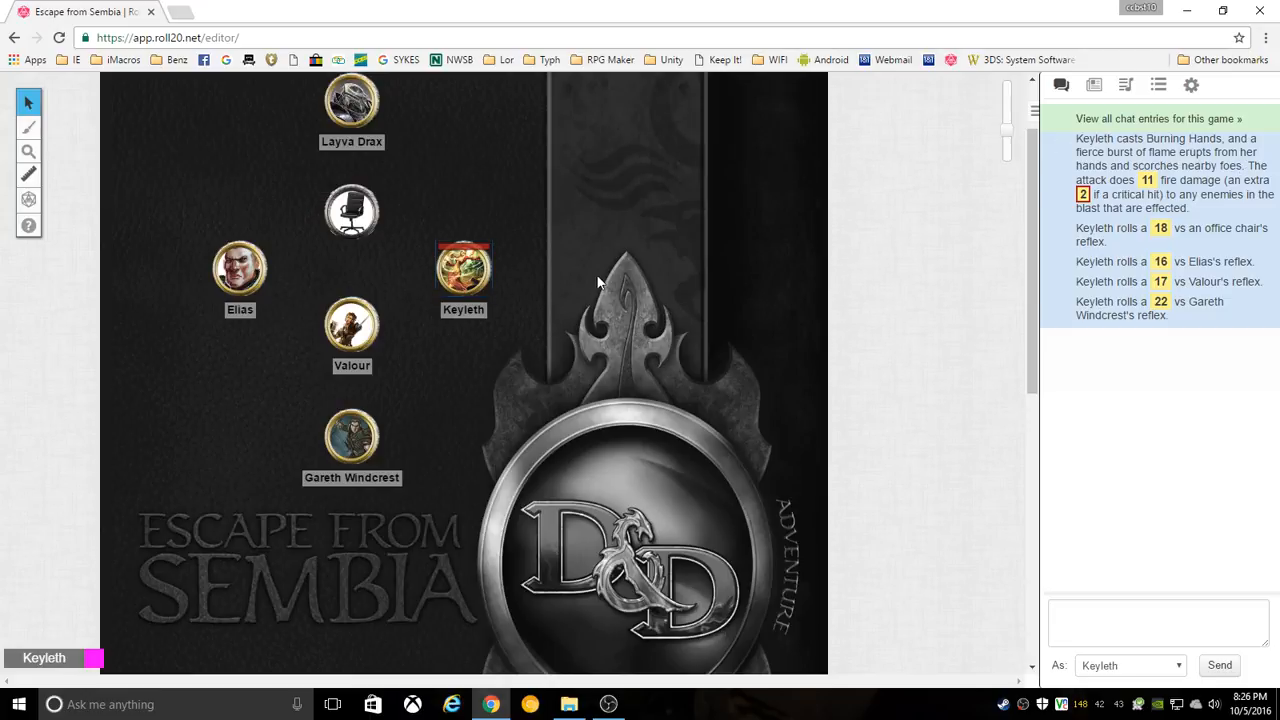
{"action": "left_click", "coordinate": [464, 268]}
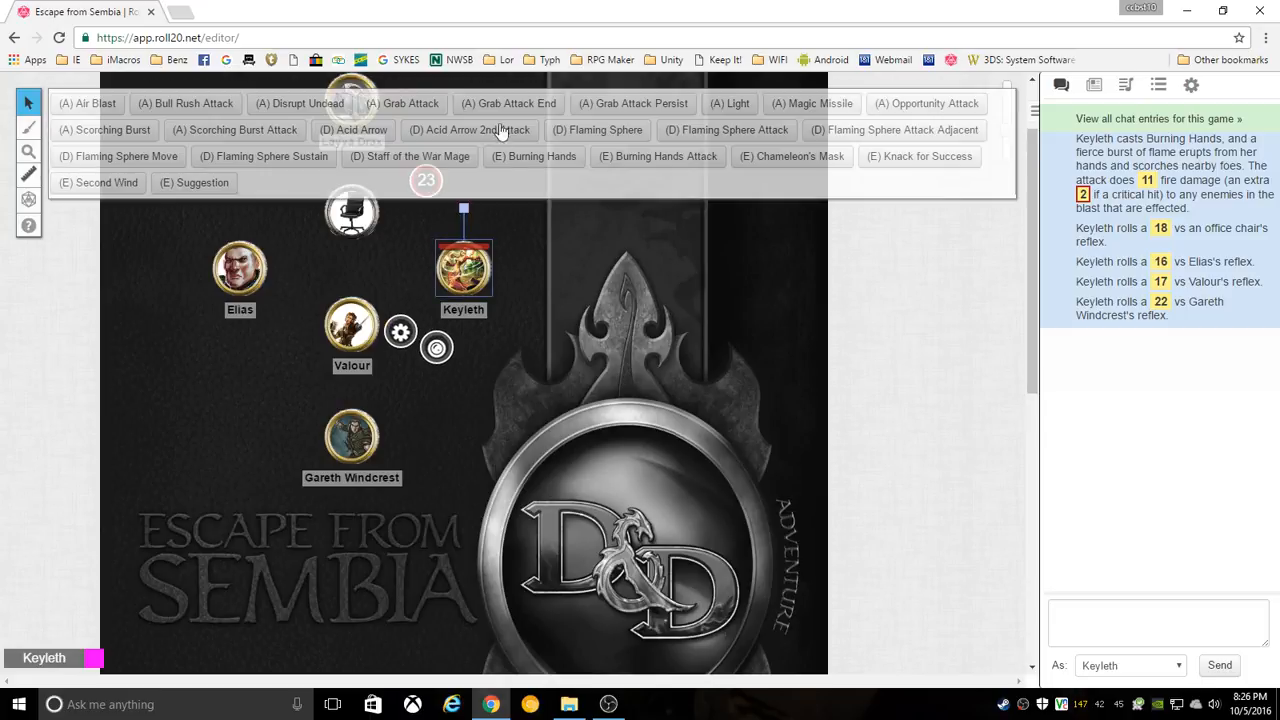
{"action": "mouse_move", "coordinate": [948, 108]}
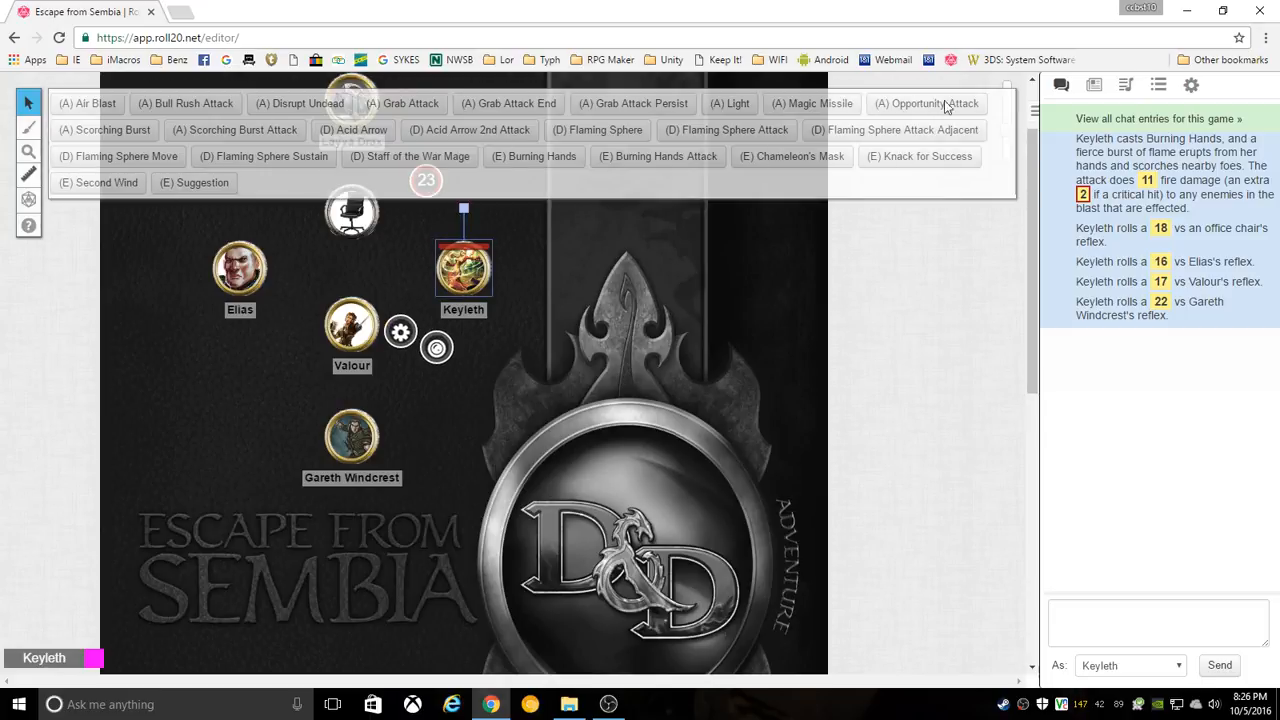
{"action": "mouse_move", "coordinate": [768, 288]}
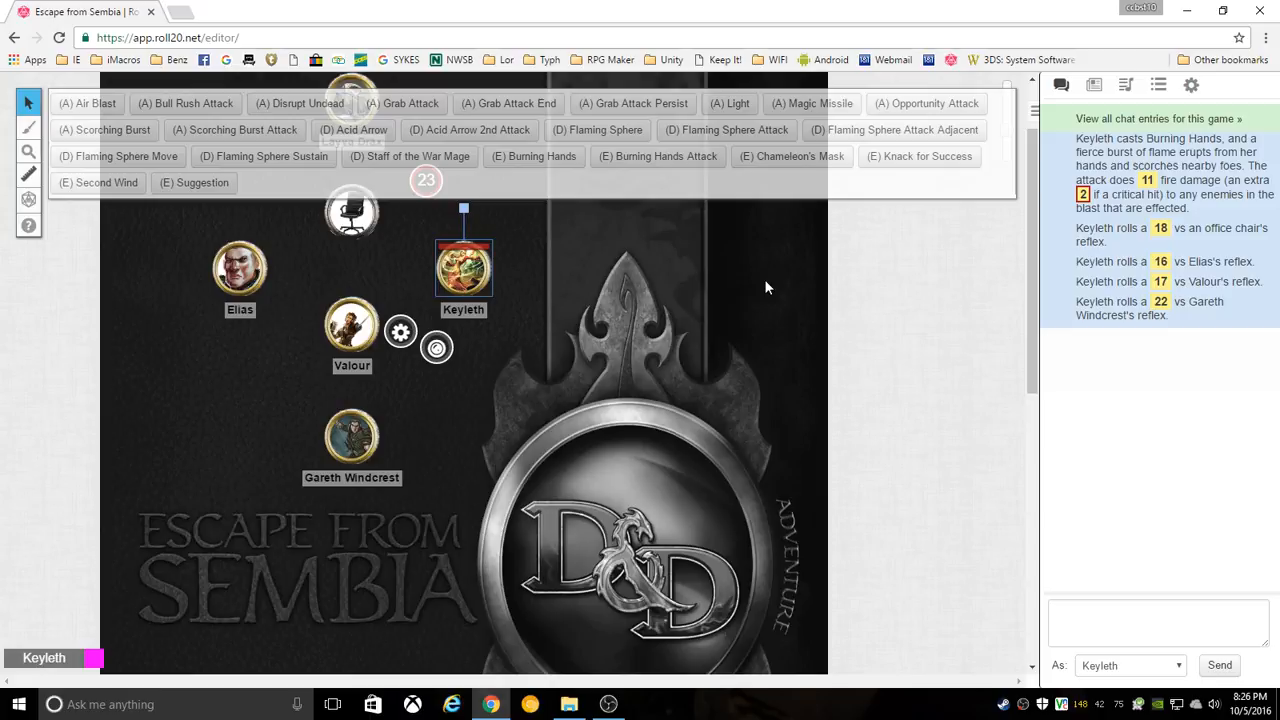
{"action": "mouse_move", "coordinate": [712, 308]}
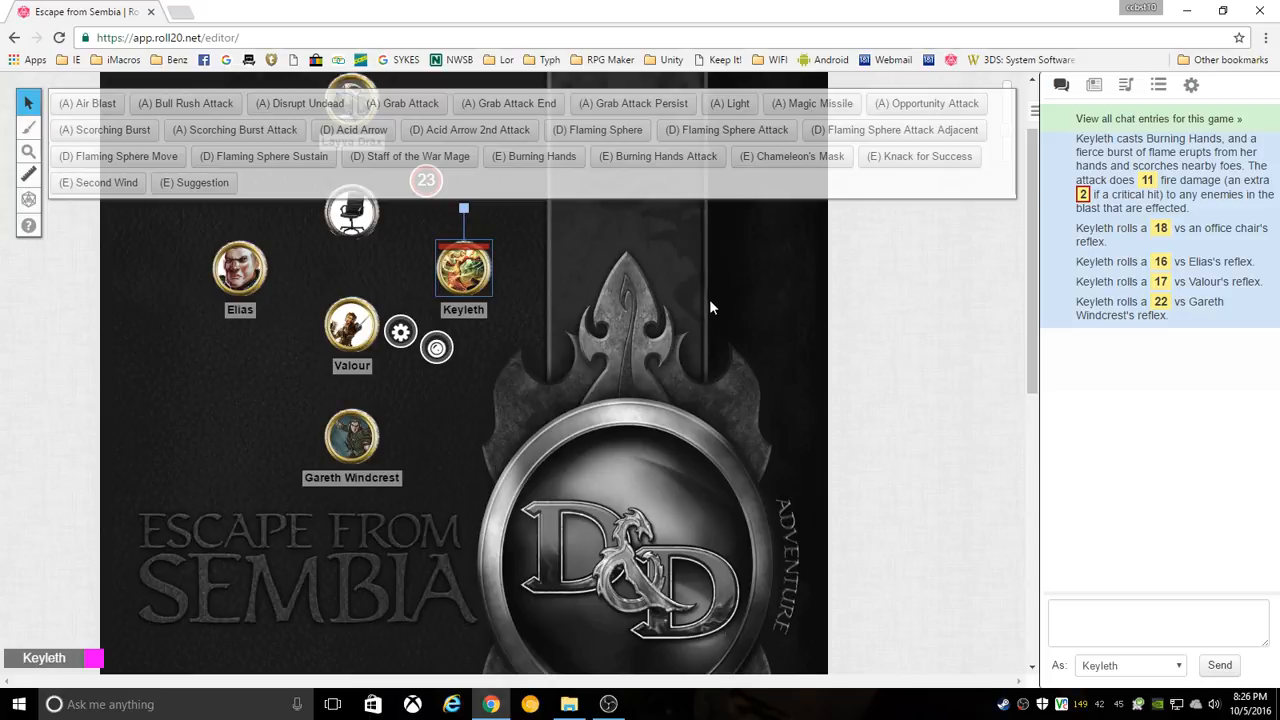
{"action": "mouse_move", "coordinate": [848, 306]}
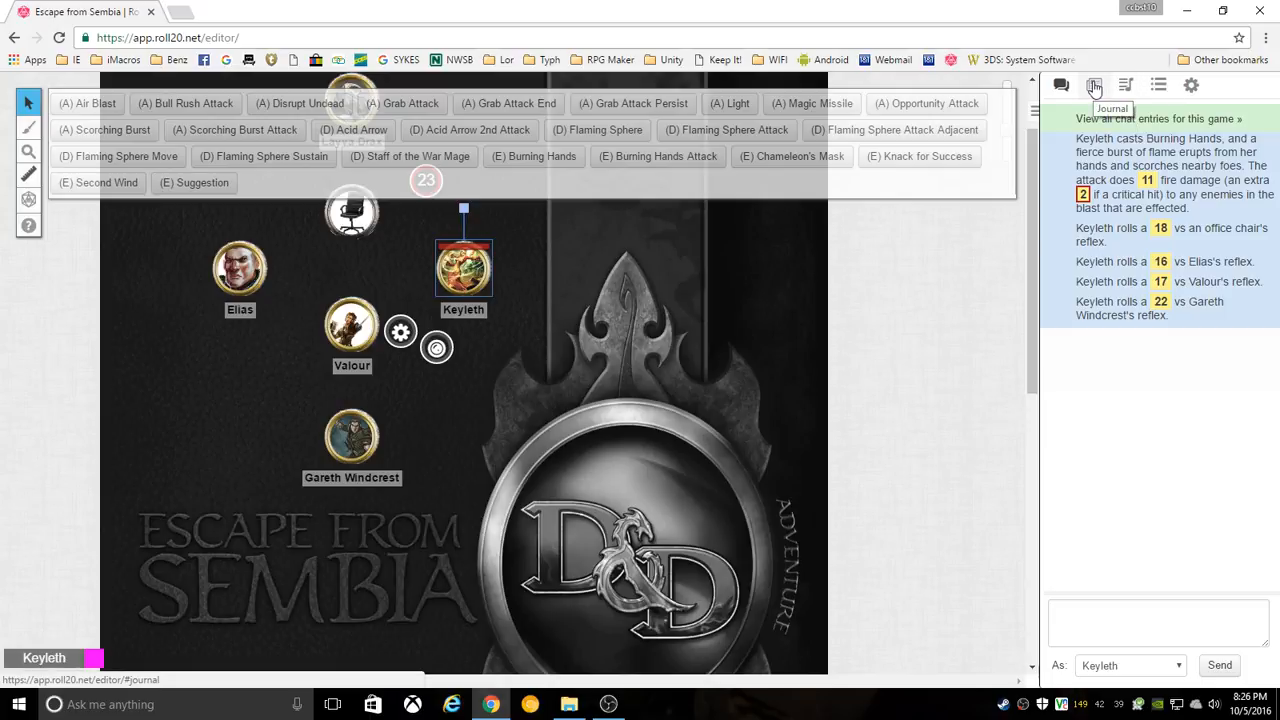
- Bring up Keyleth's character sheet from the Journal and scroll down to her Skills
{"action": "left_click", "coordinate": [1094, 84]}
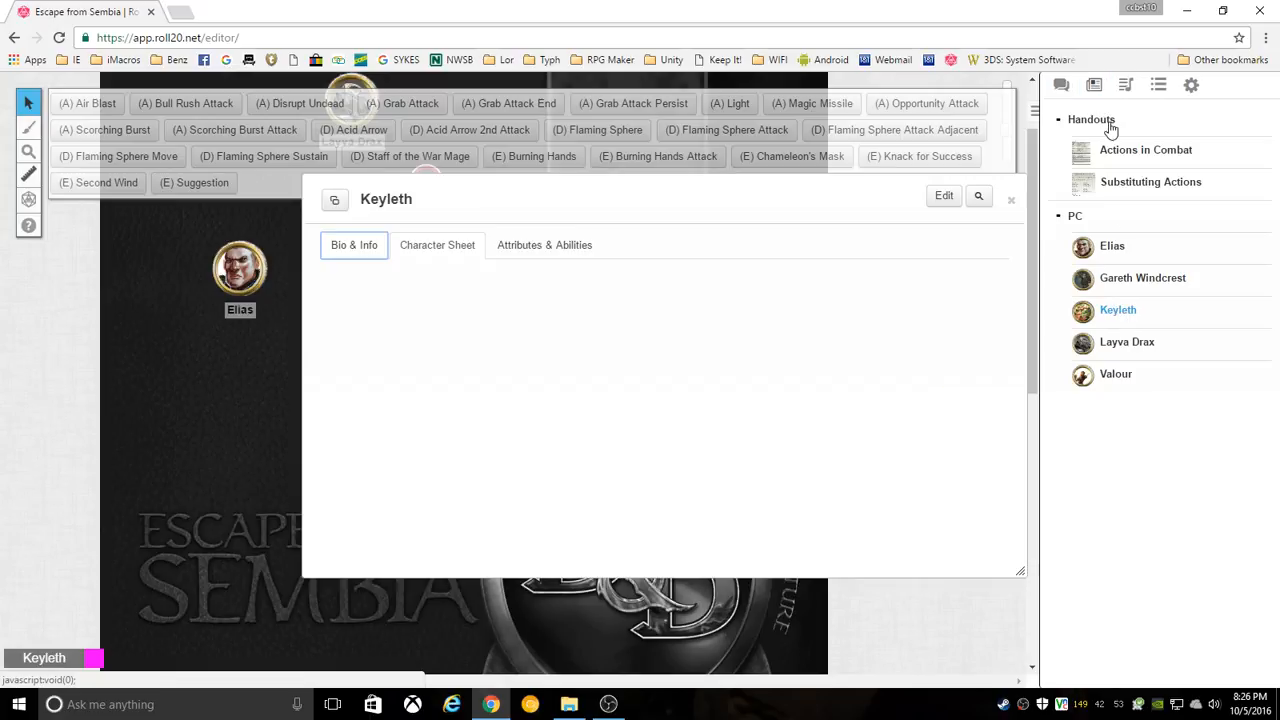
{"action": "left_click", "coordinate": [436, 244]}
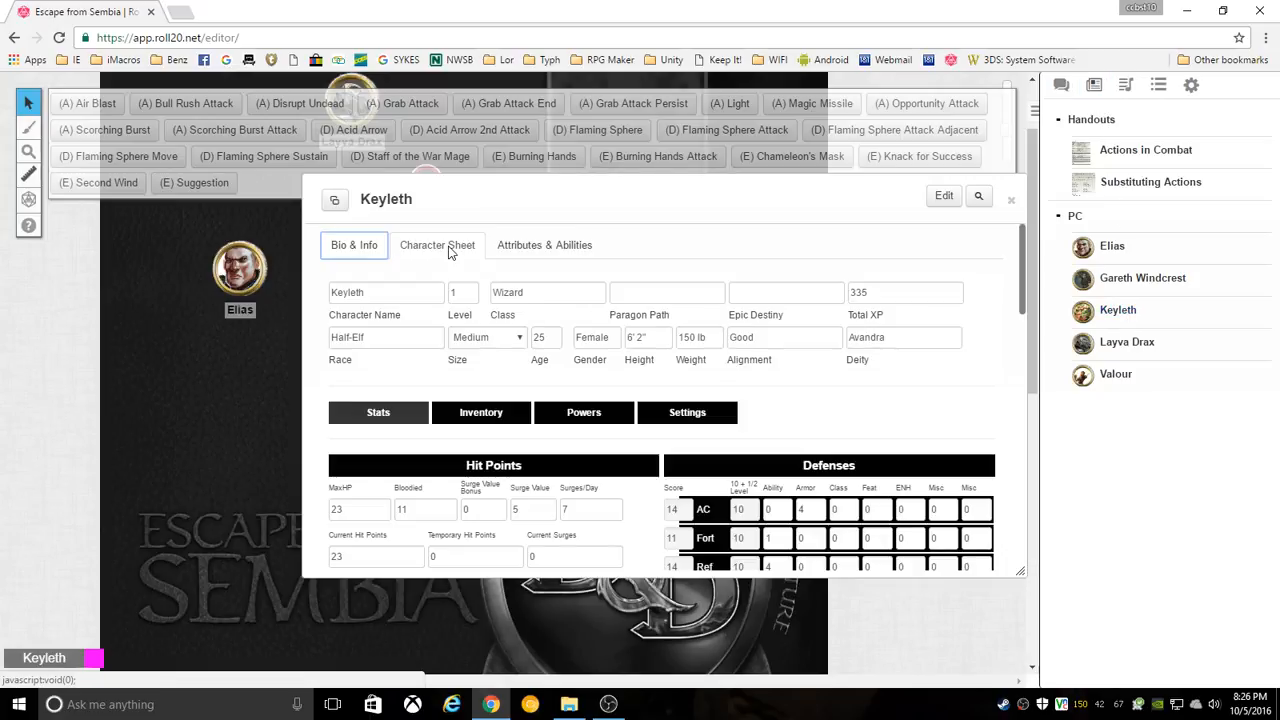
{"action": "left_click", "coordinate": [436, 244]}
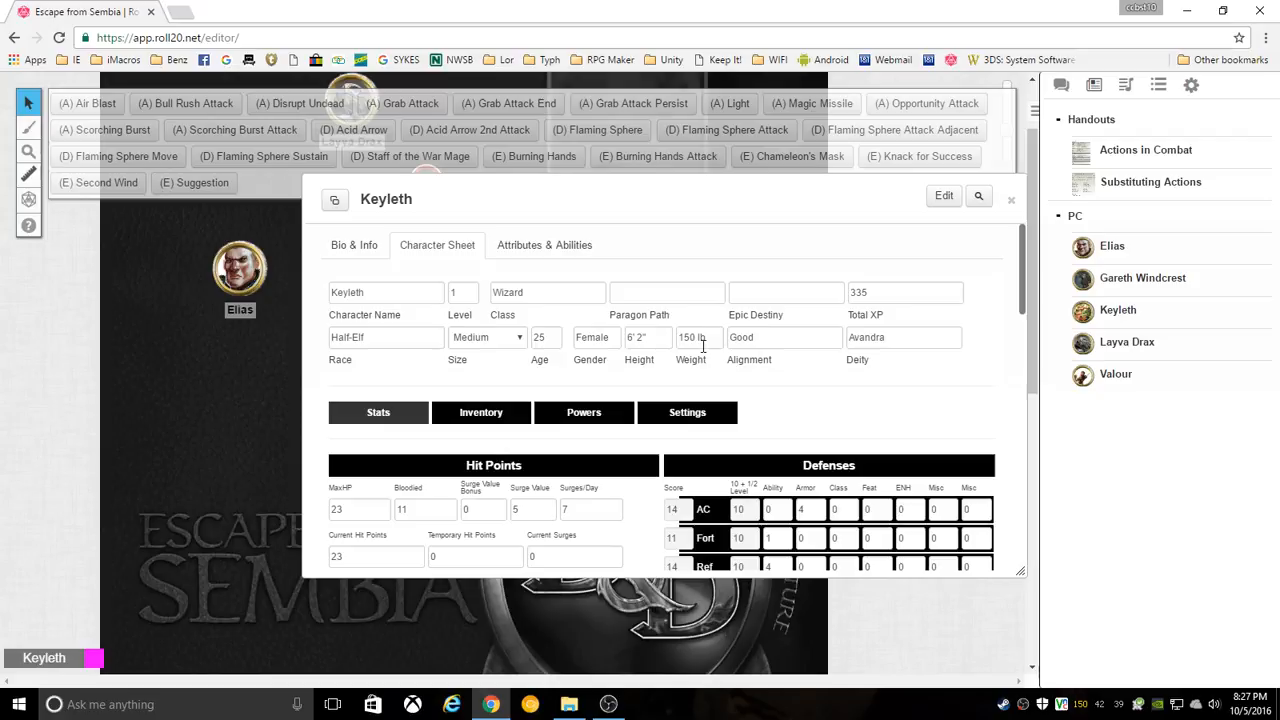
{"action": "scroll", "scroll_direction": "down", "scroll_amount": 3}
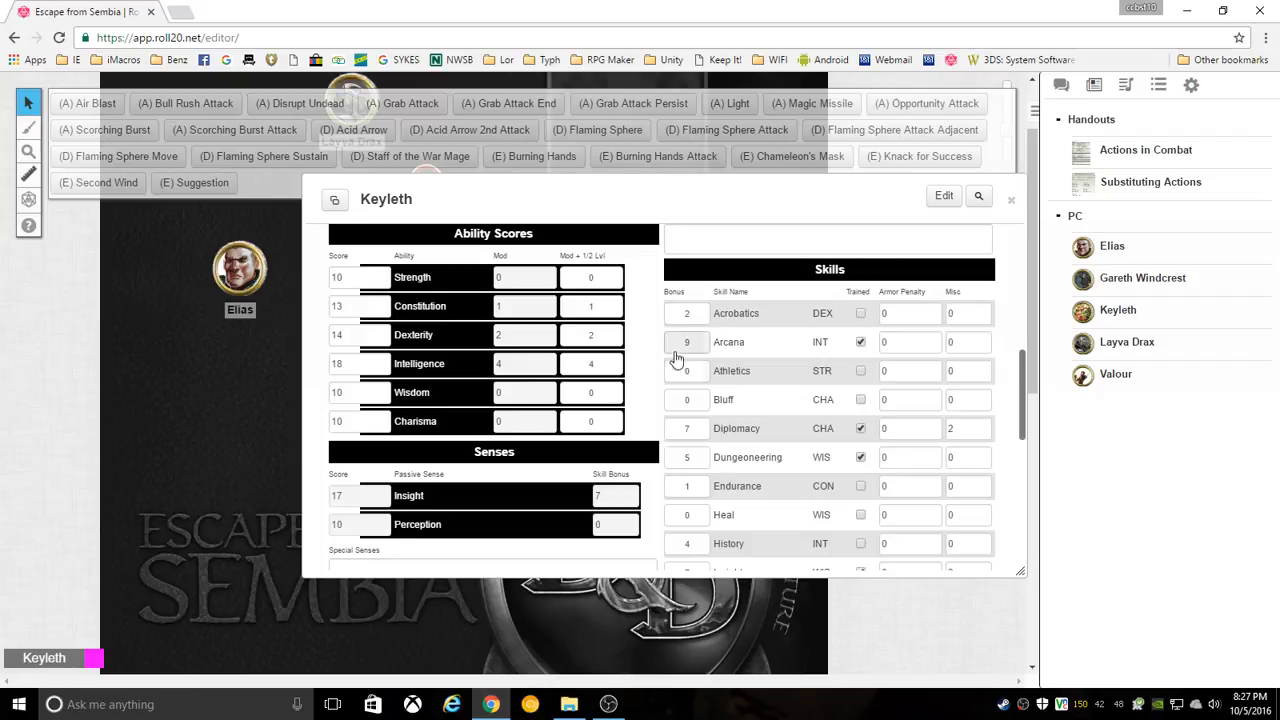
{"action": "scroll", "scroll_direction": "down", "scroll_amount": 3}
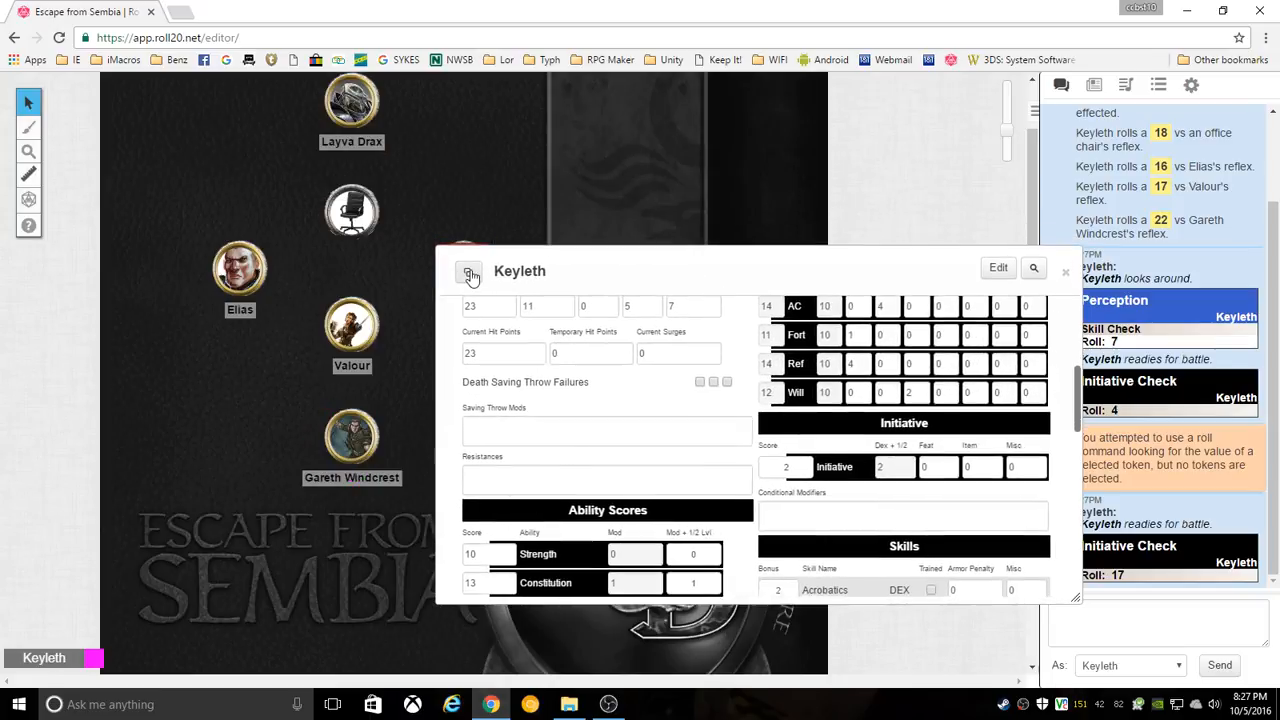
- Pop Keyleth's sheet into its own browser window and minimize that window
{"action": "left_click", "coordinate": [470, 272]}
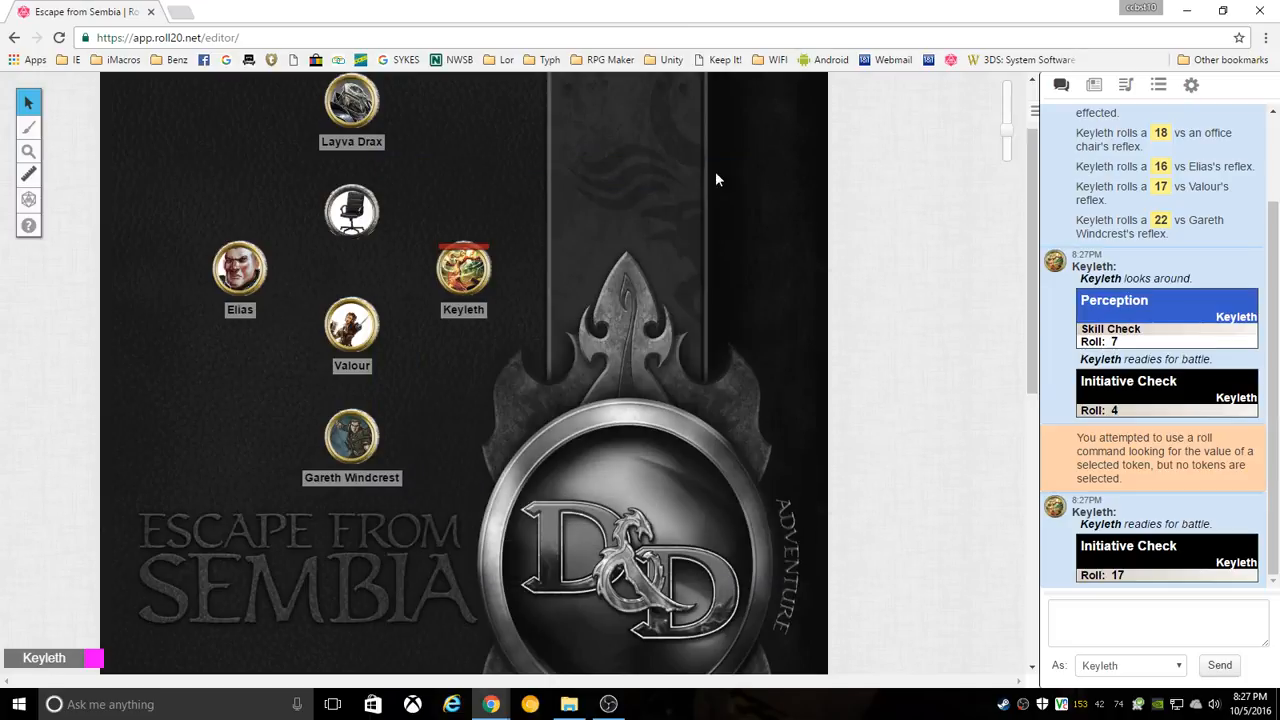
{"action": "mouse_move", "coordinate": [704, 276]}
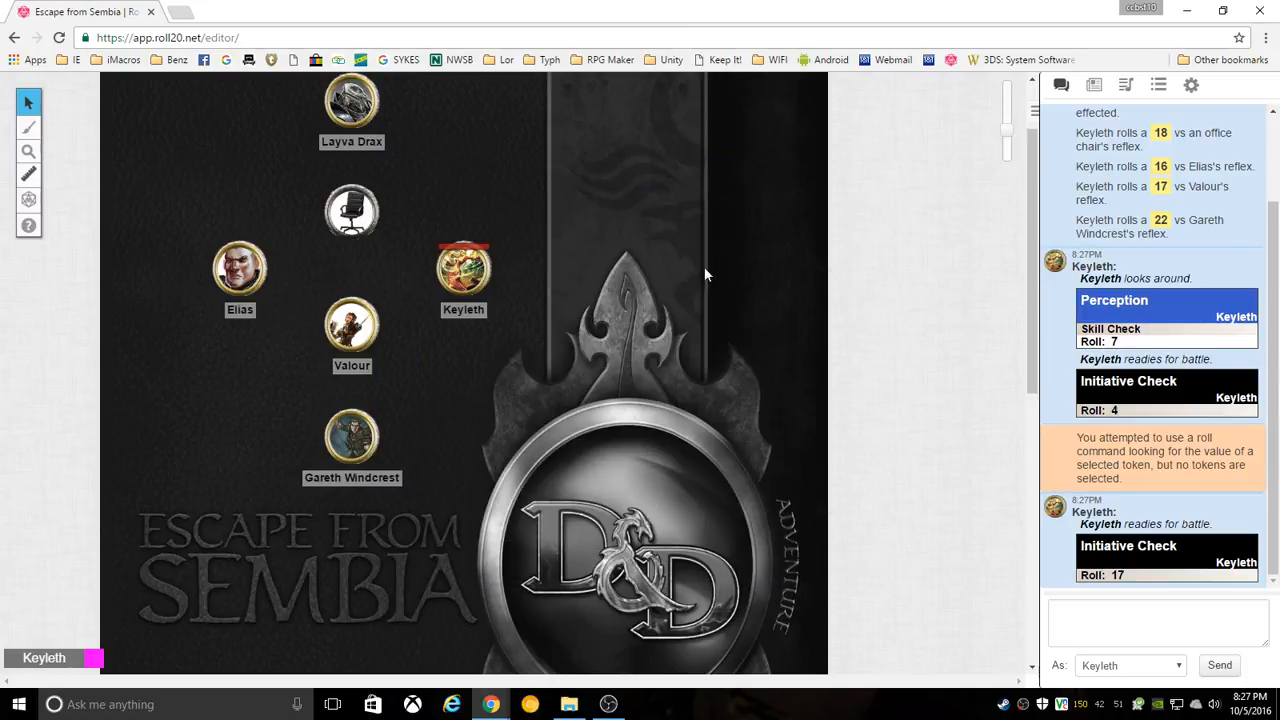
{"action": "left_click", "coordinate": [464, 268]}
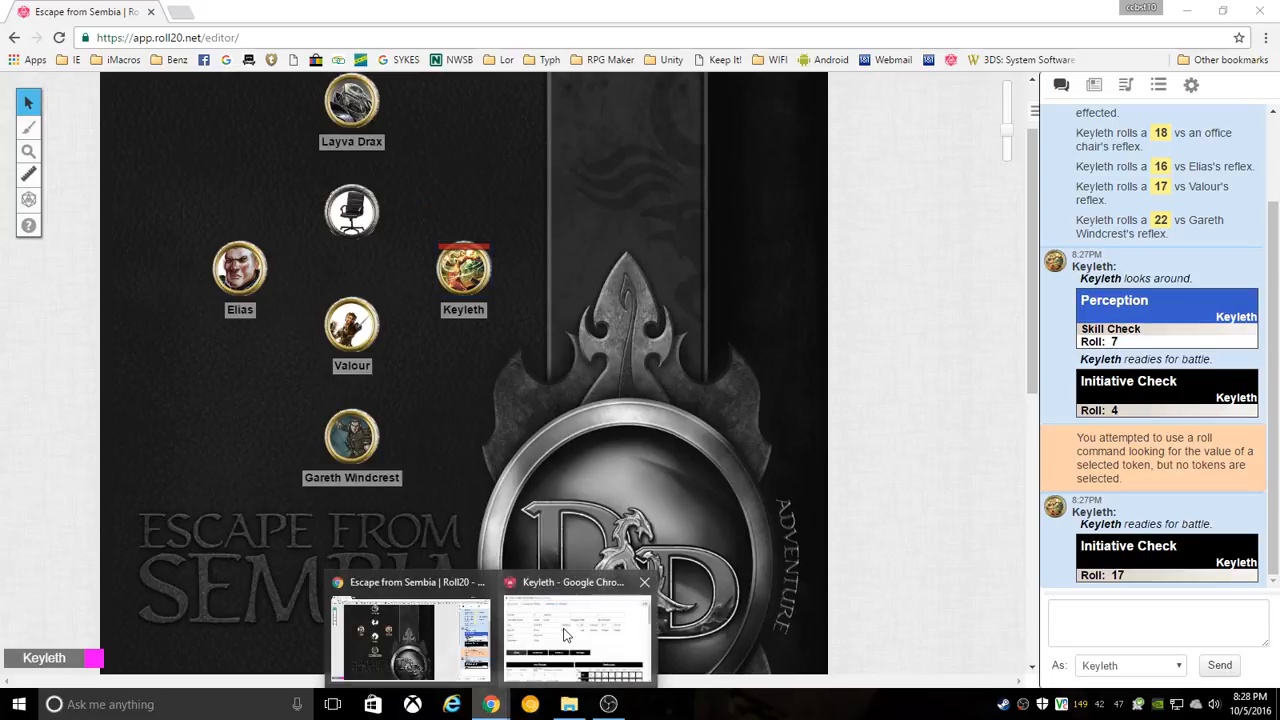
{"action": "left_click", "coordinate": [572, 640]}
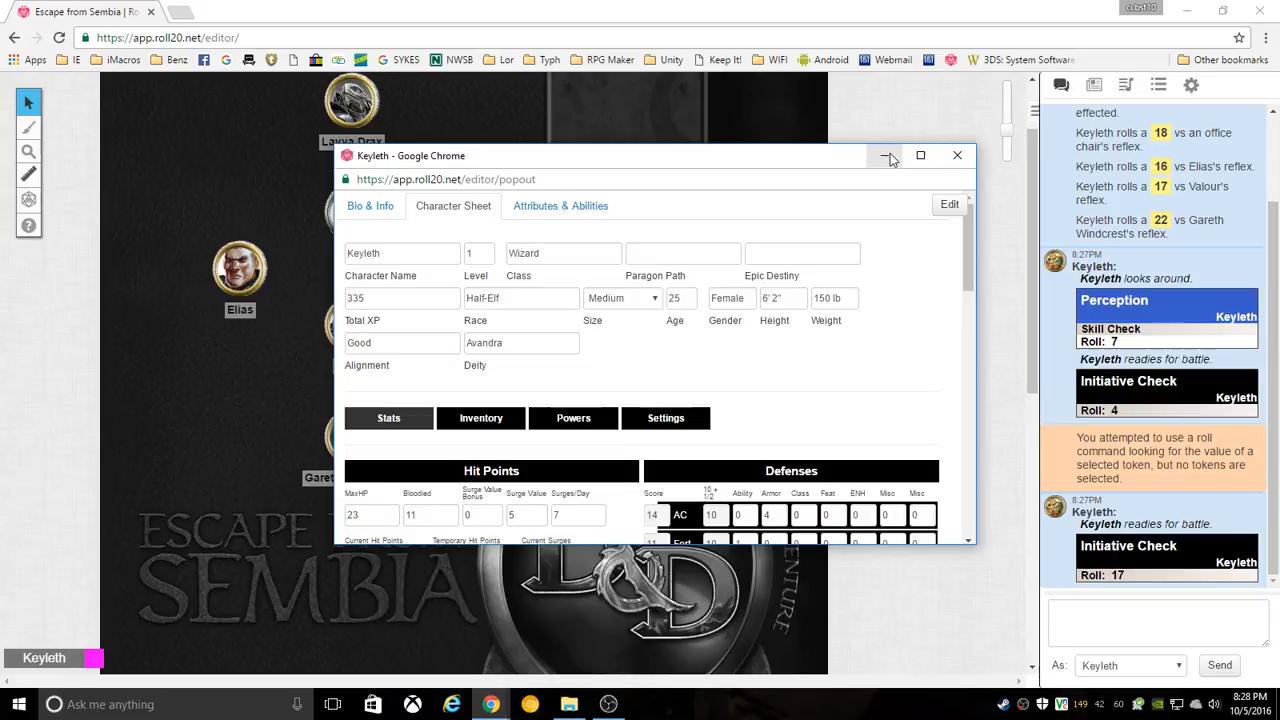
{"action": "left_click", "coordinate": [886, 156]}
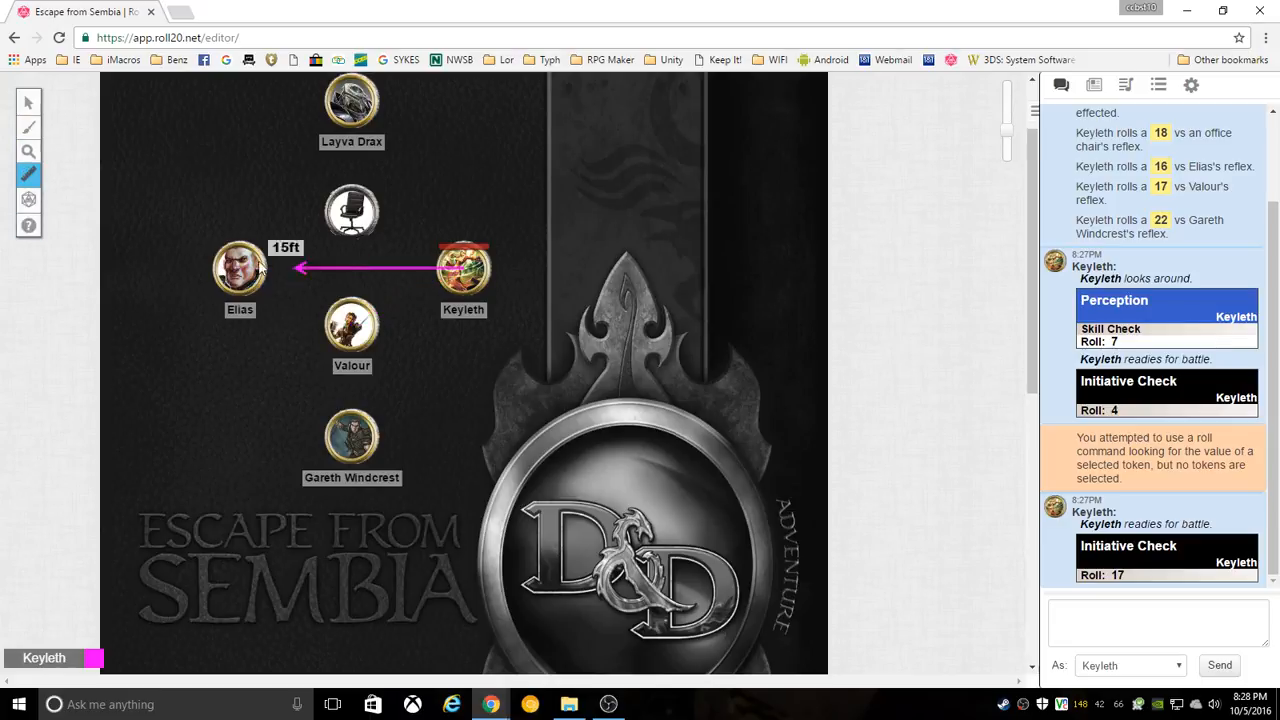
{"action": "left_click", "coordinate": [28, 200]}
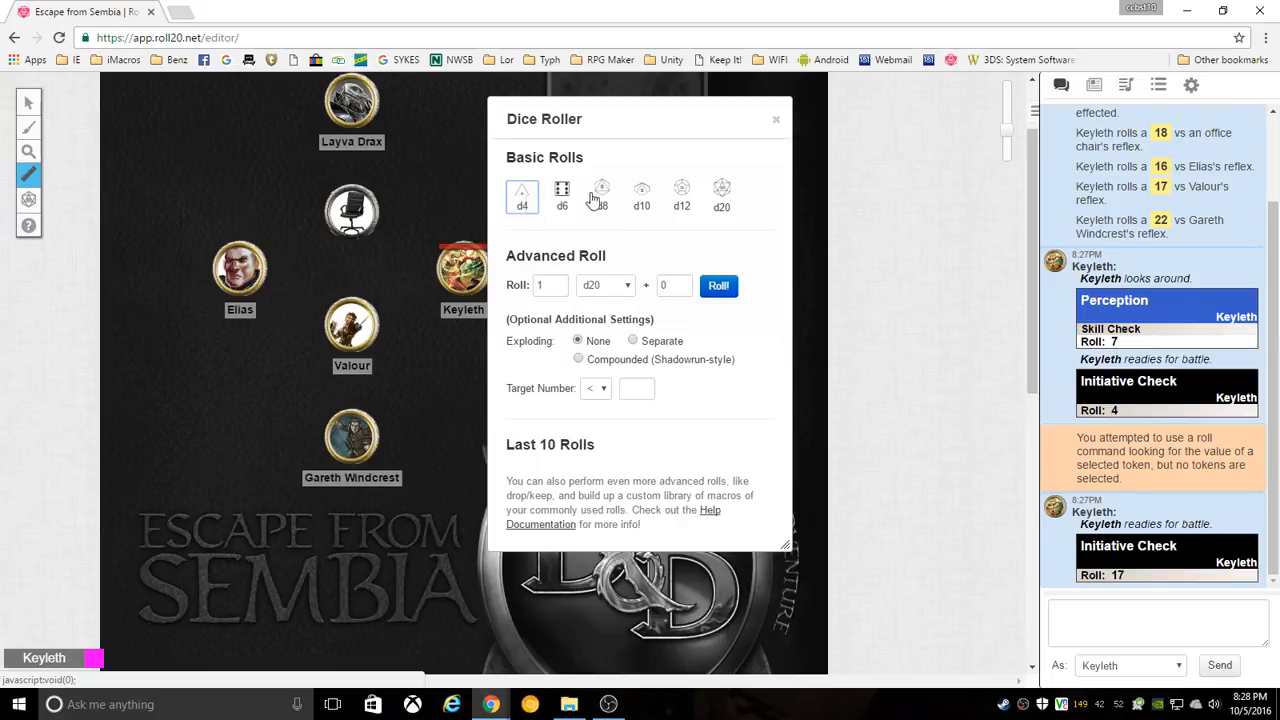
{"action": "mouse_move", "coordinate": [758, 192]}
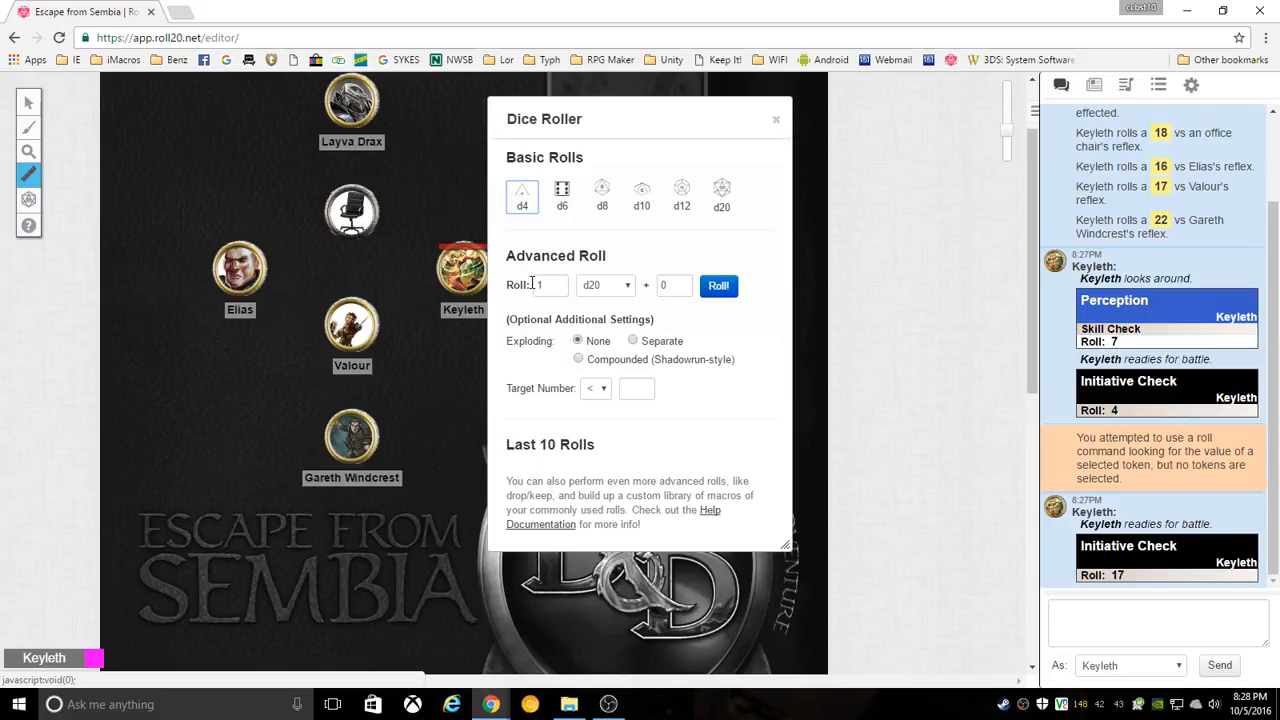
- Roll 2d20 + 3 in the Dice Roller (total 29) and close the roller
{"action": "left_click", "coordinate": [558, 280]}
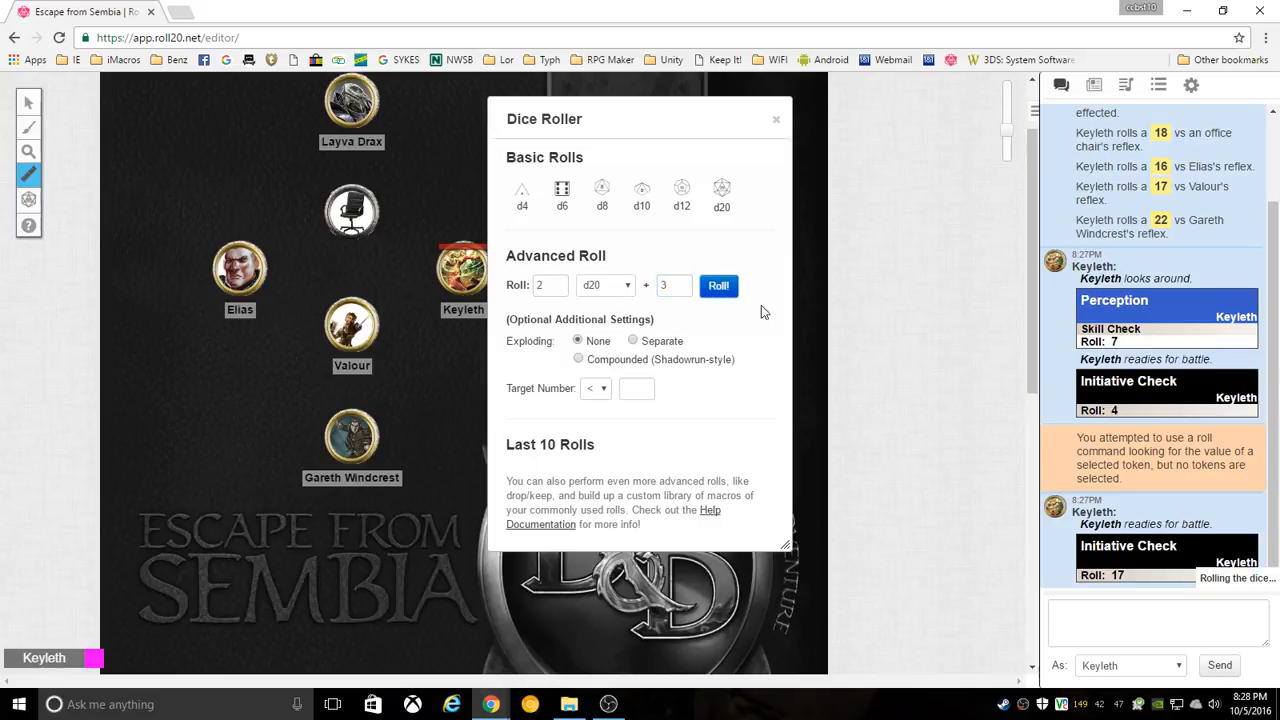
{"action": "left_click", "coordinate": [718, 284]}
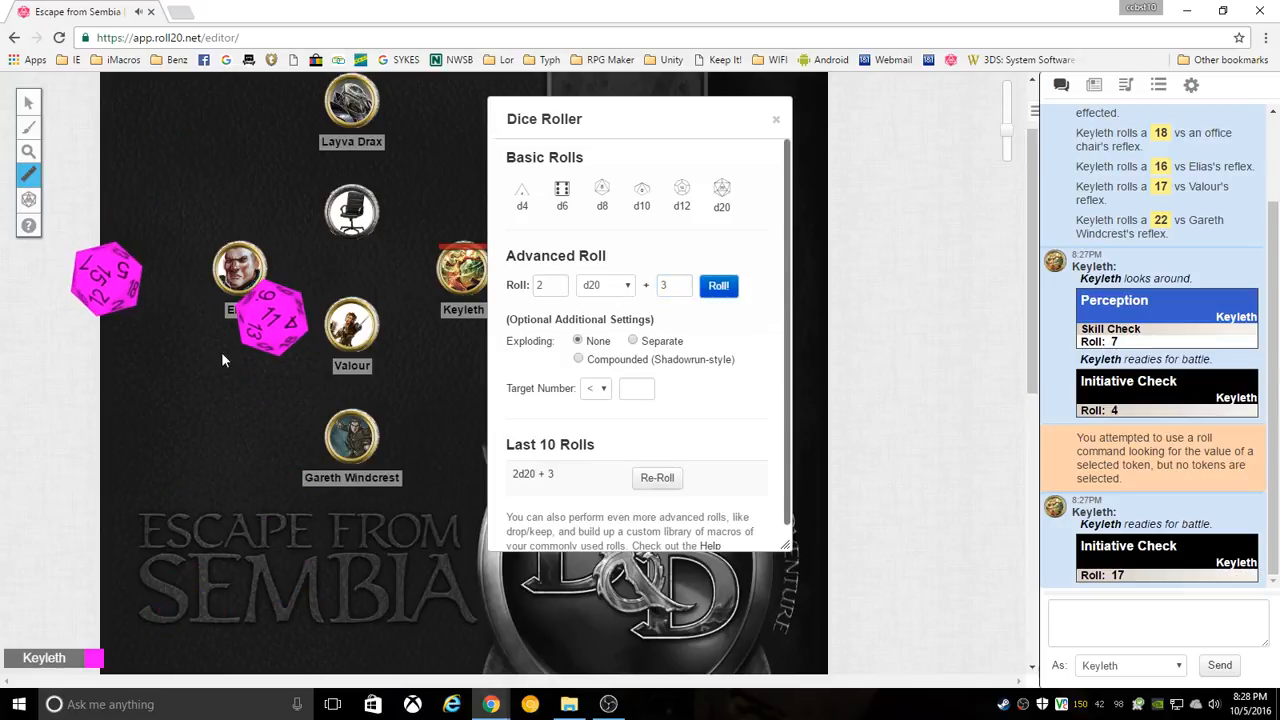
{"action": "left_click", "coordinate": [718, 284]}
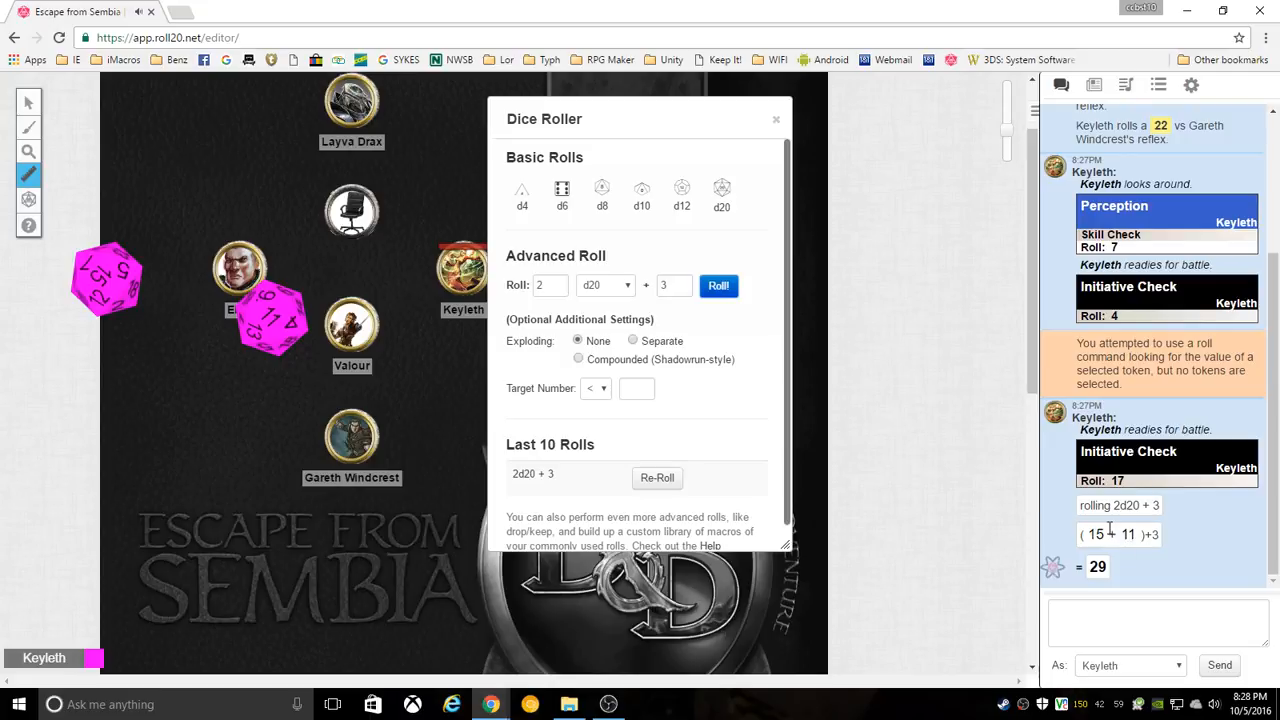
{"action": "left_click", "coordinate": [1150, 616]}
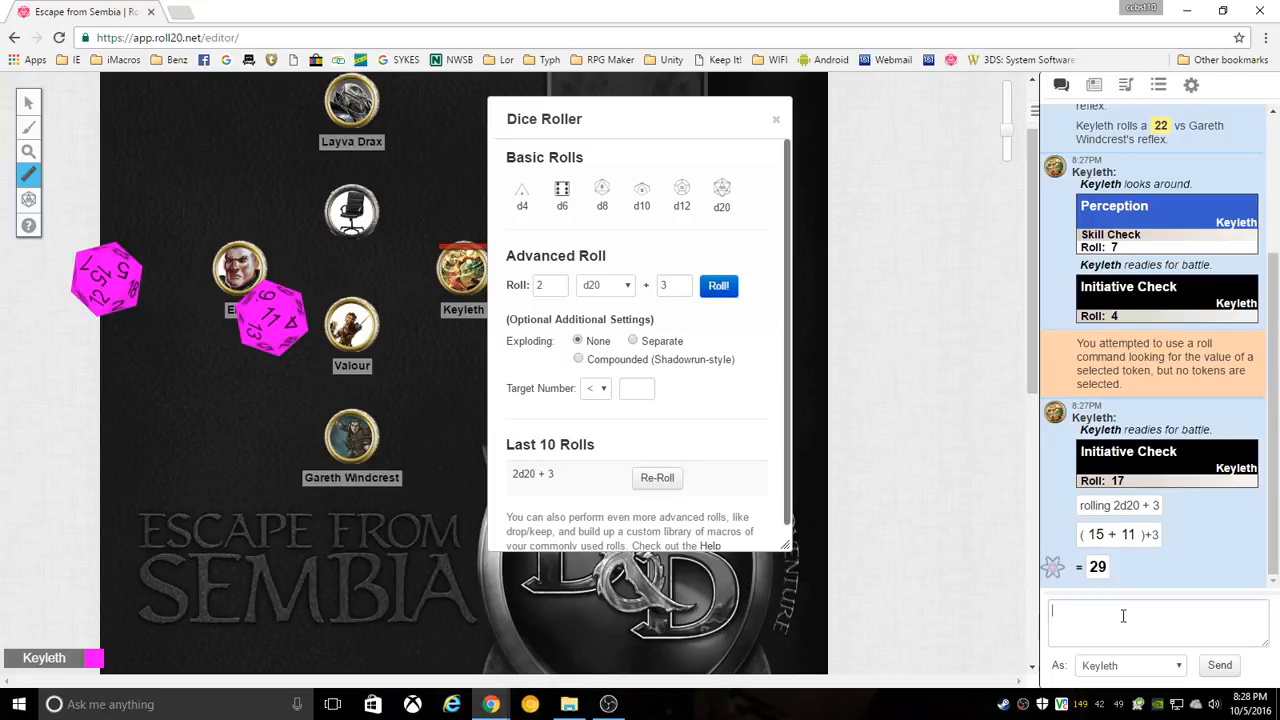
{"action": "left_click", "coordinate": [776, 120]}
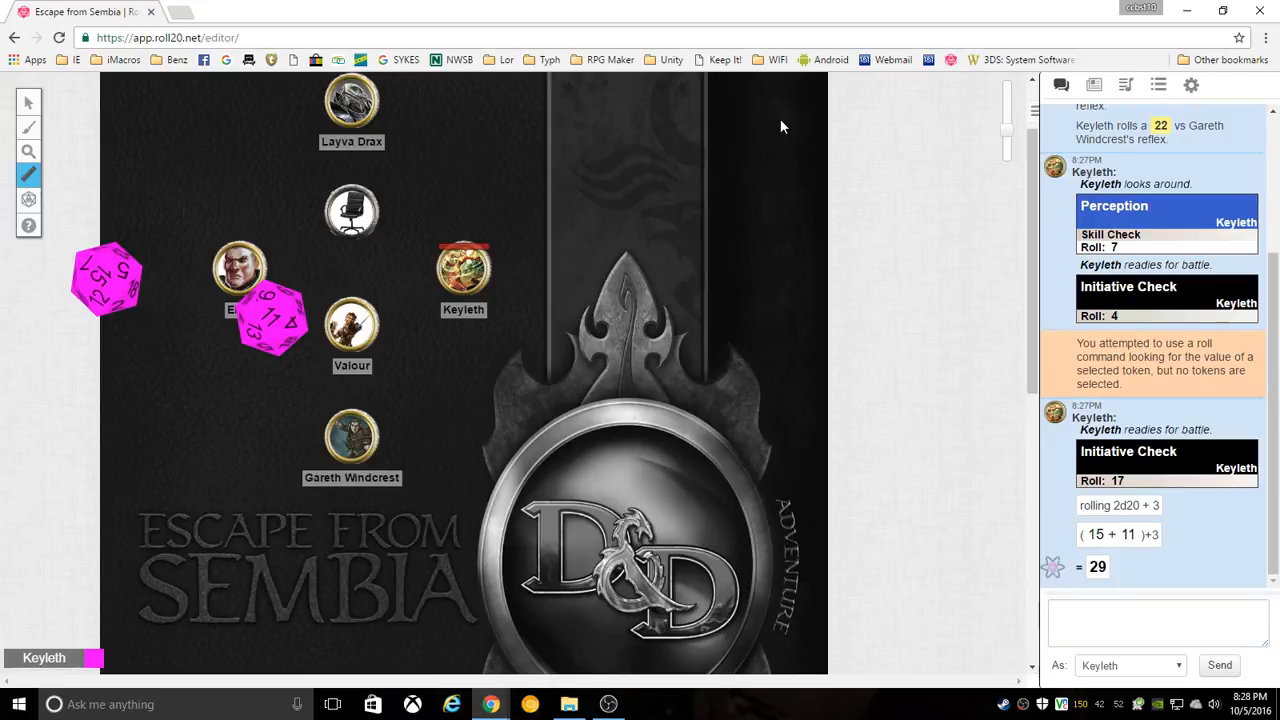